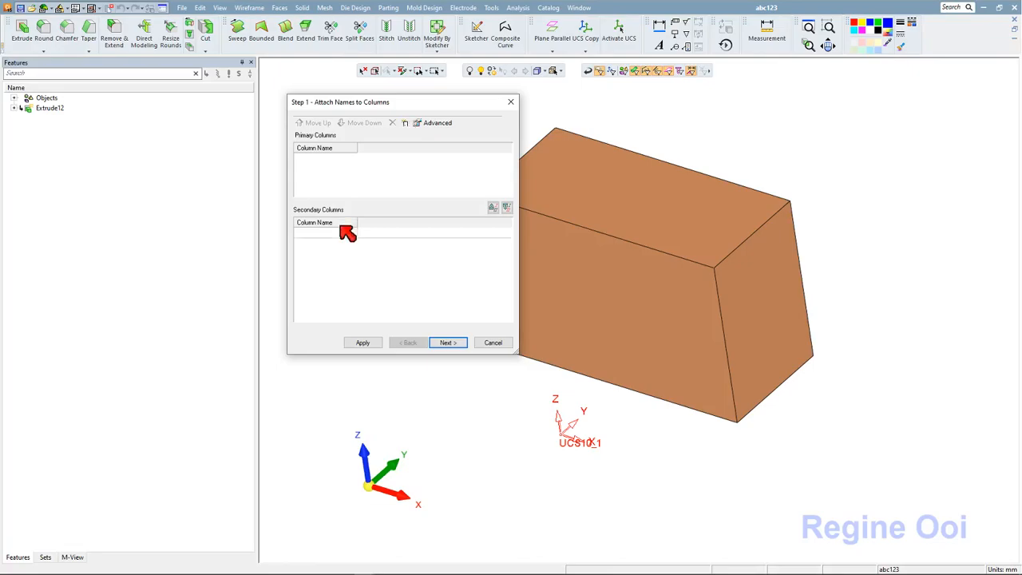
Step: Name the primary catalog column code as a string with its File Attribute set in Advanced
{"action": "left_click", "coordinate": [326, 233]}
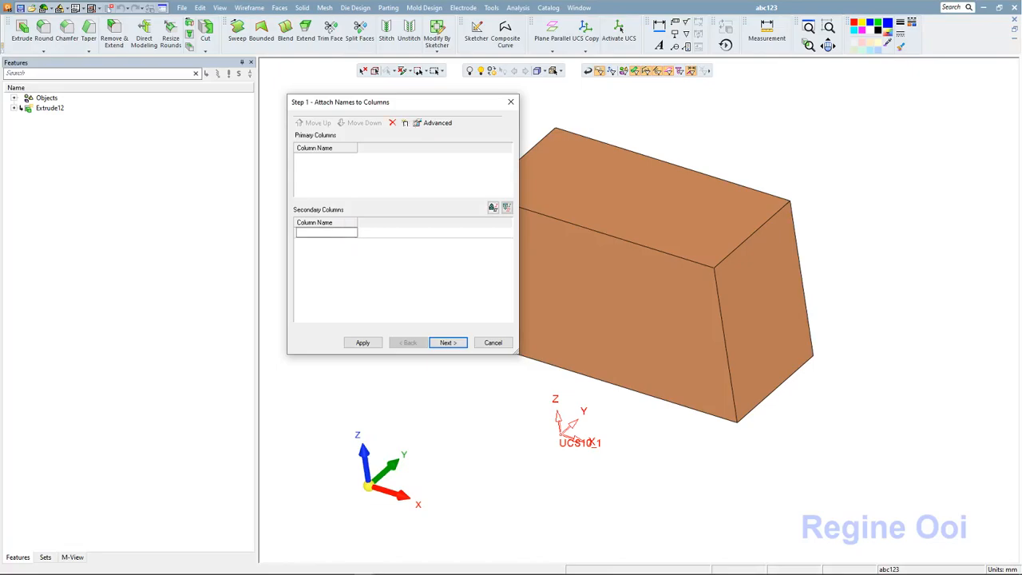
{"action": "type", "text": "code"}
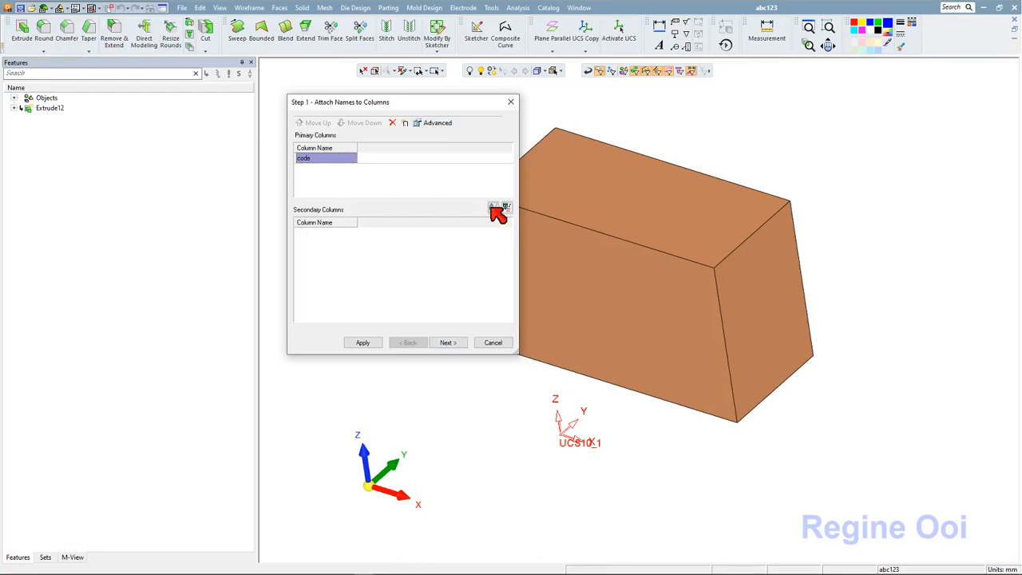
{"action": "left_click", "coordinate": [437, 122]}
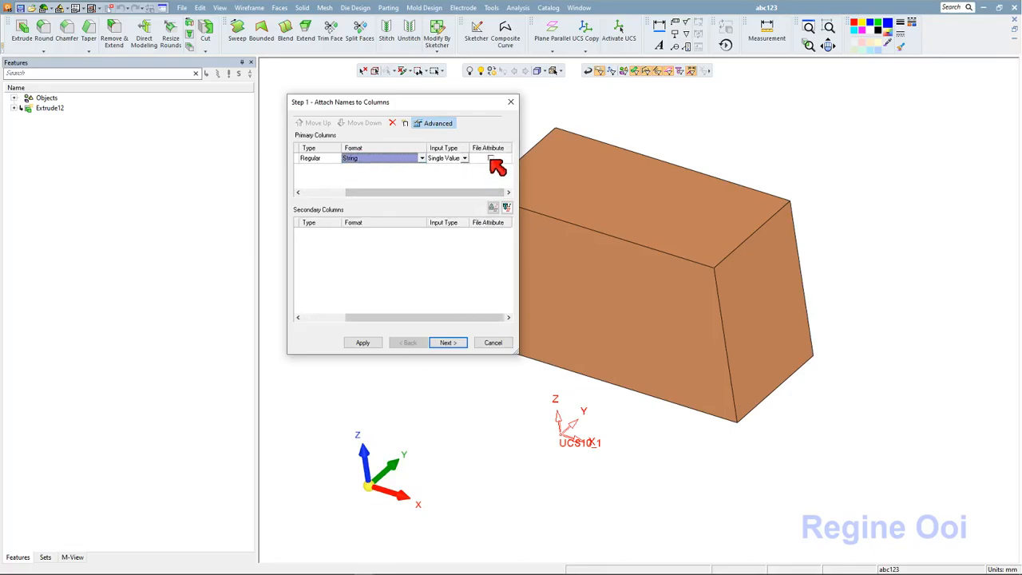
{"action": "left_click", "coordinate": [492, 158]}
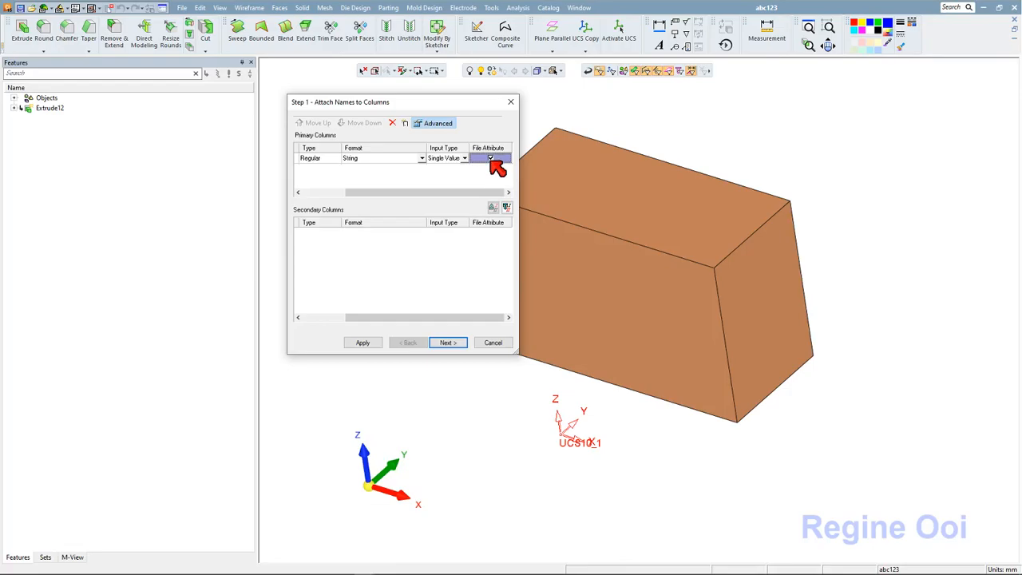
Step: Enter 12345 as the part's code value in the catalog data step
{"action": "left_click", "coordinate": [447, 341]}
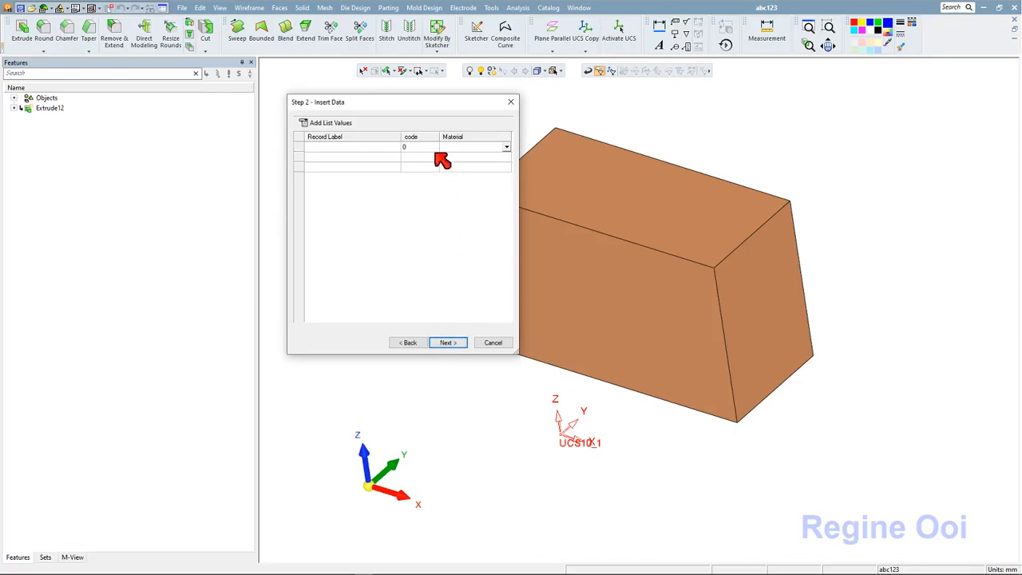
{"action": "left_click", "coordinate": [418, 147]}
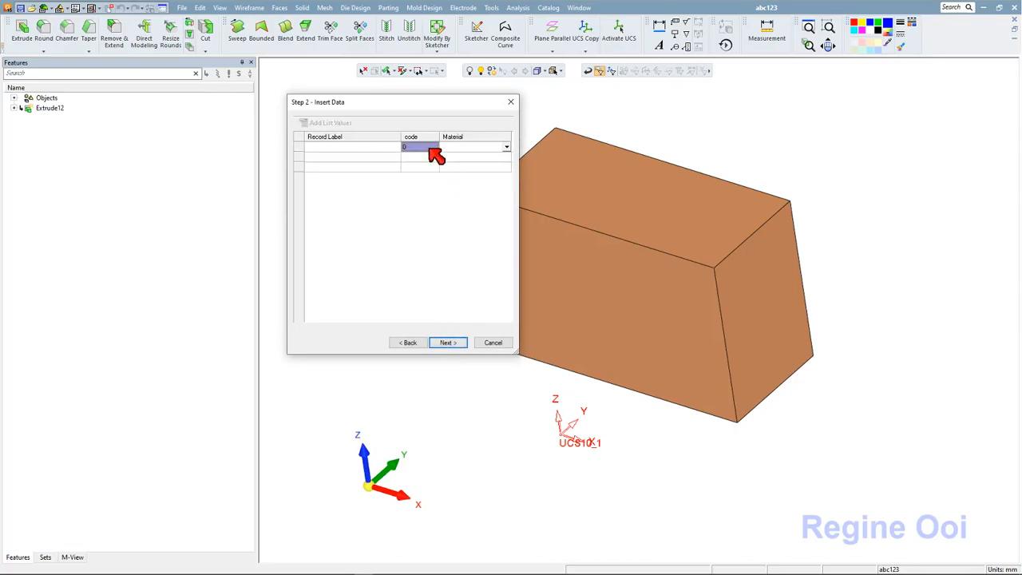
{"action": "type", "text": "12345"}
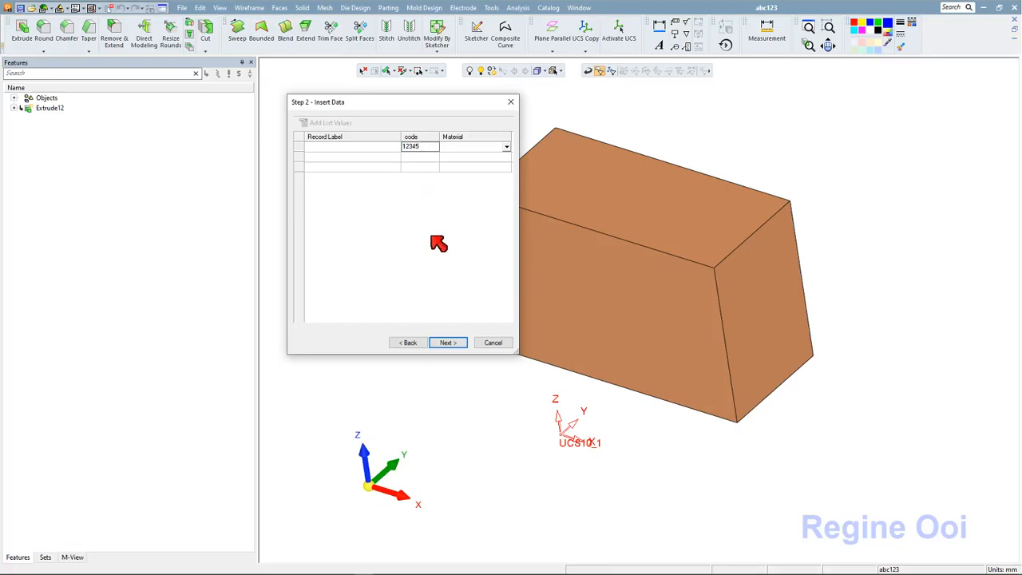
Step: Capture a 500x375 image of the block on a white background as the first catalog picture
{"action": "left_click", "coordinate": [447, 342]}
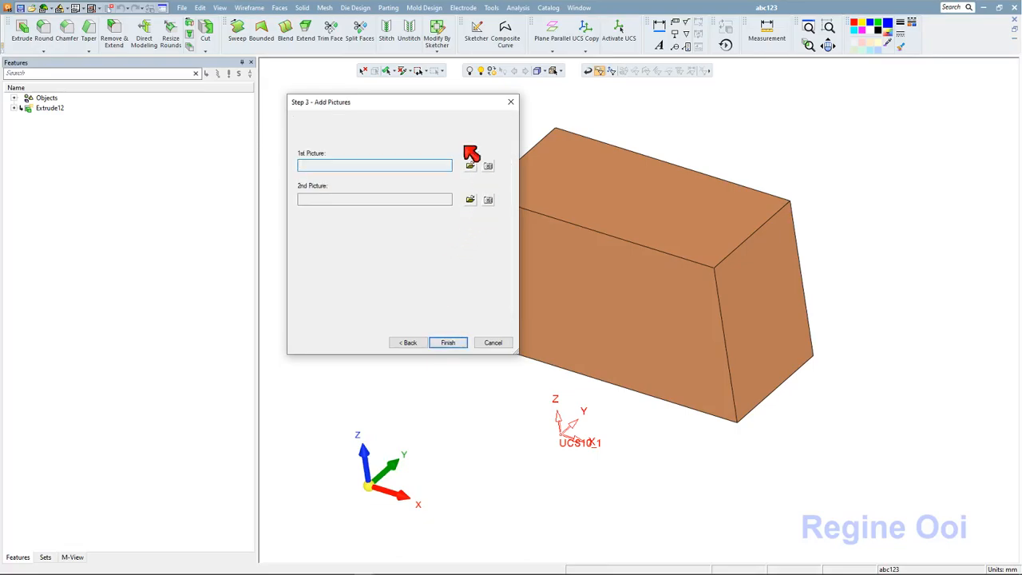
{"action": "left_click_drag", "start_coordinate": [399, 102], "coordinate": [278, 111]}
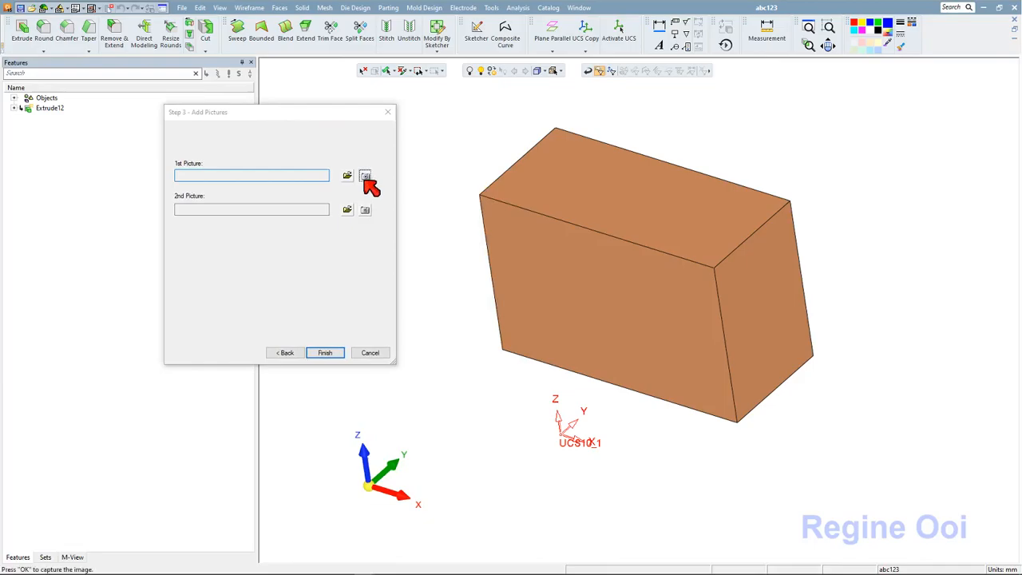
{"action": "left_click", "coordinate": [364, 176]}
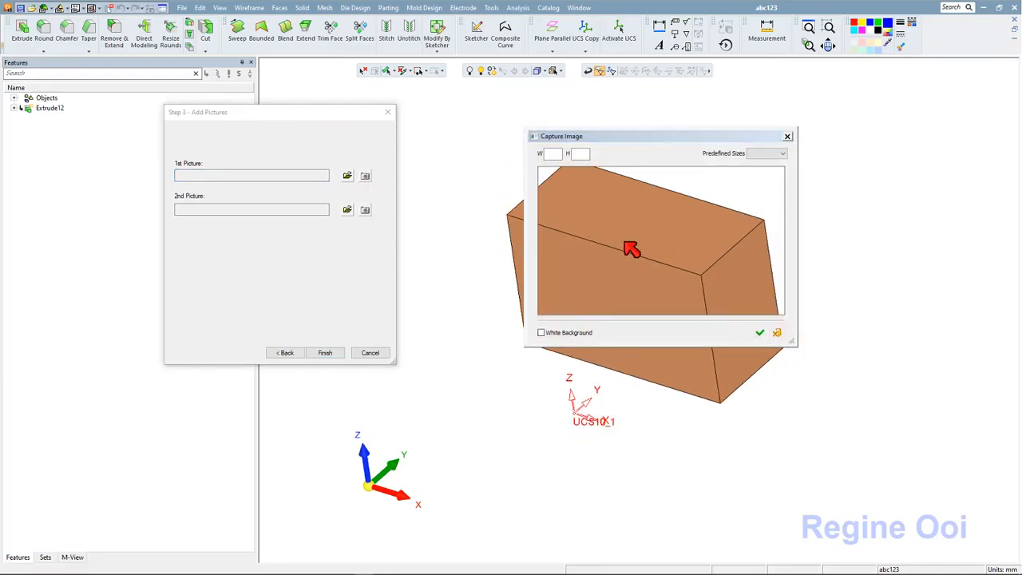
{"action": "left_click", "coordinate": [781, 153]}
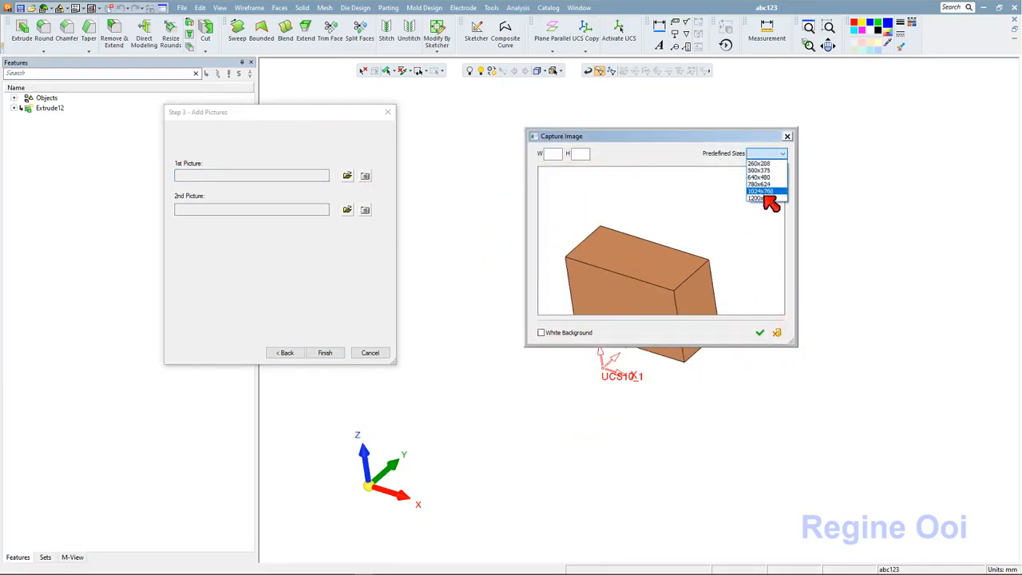
{"action": "left_click", "coordinate": [758, 198]}
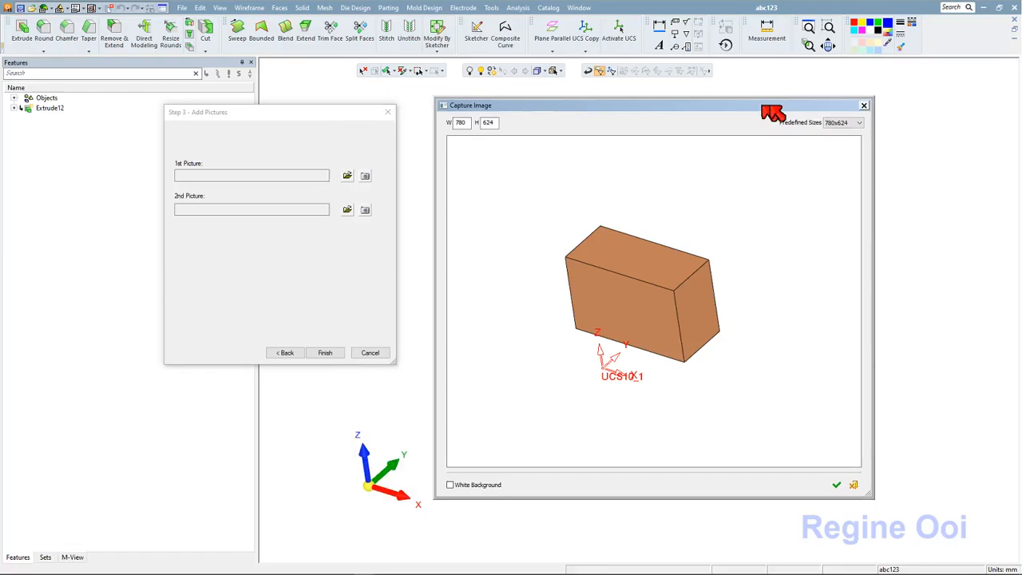
{"action": "left_click", "coordinate": [865, 121]}
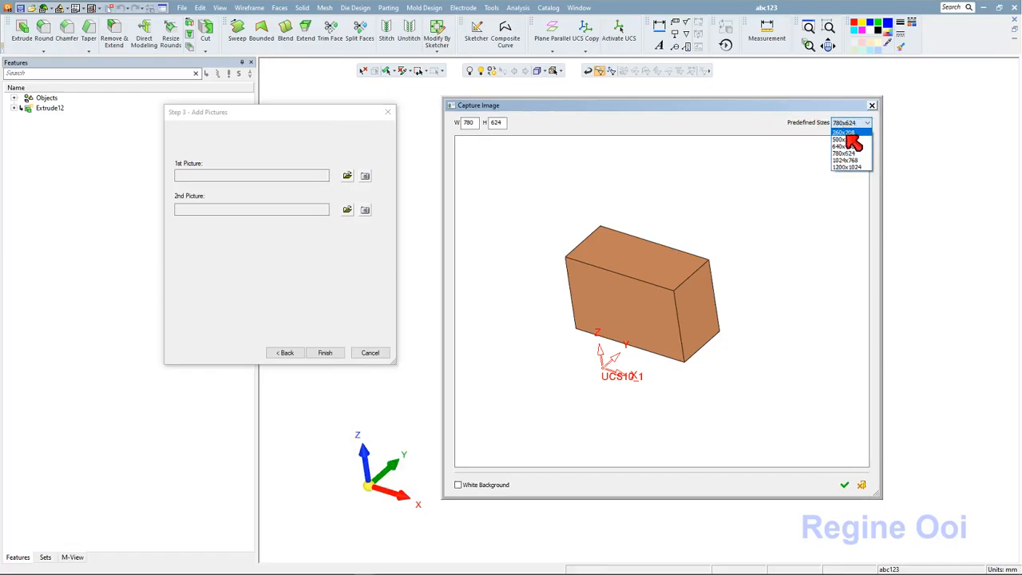
{"action": "left_click", "coordinate": [840, 140]}
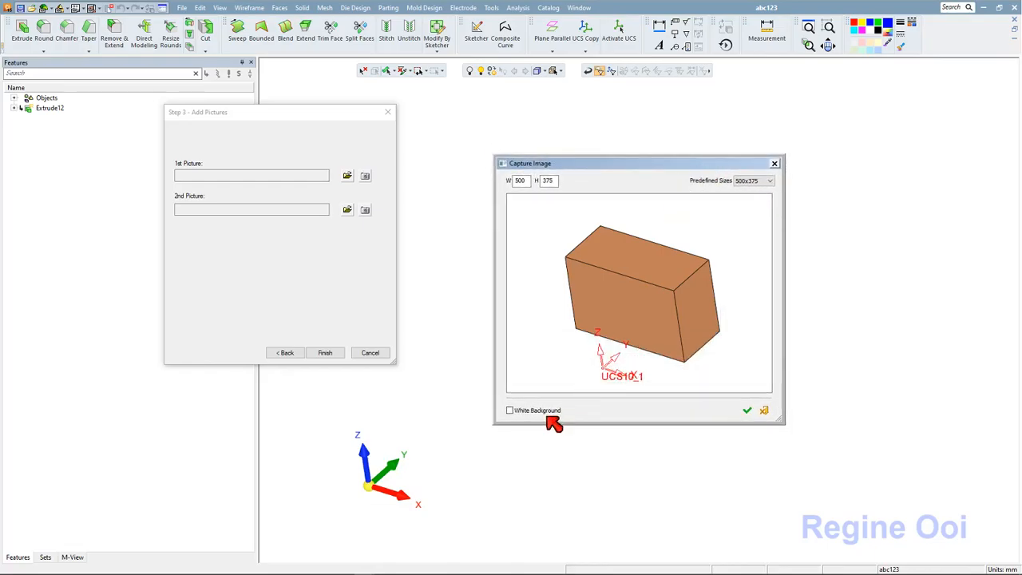
{"action": "left_click", "coordinate": [509, 408]}
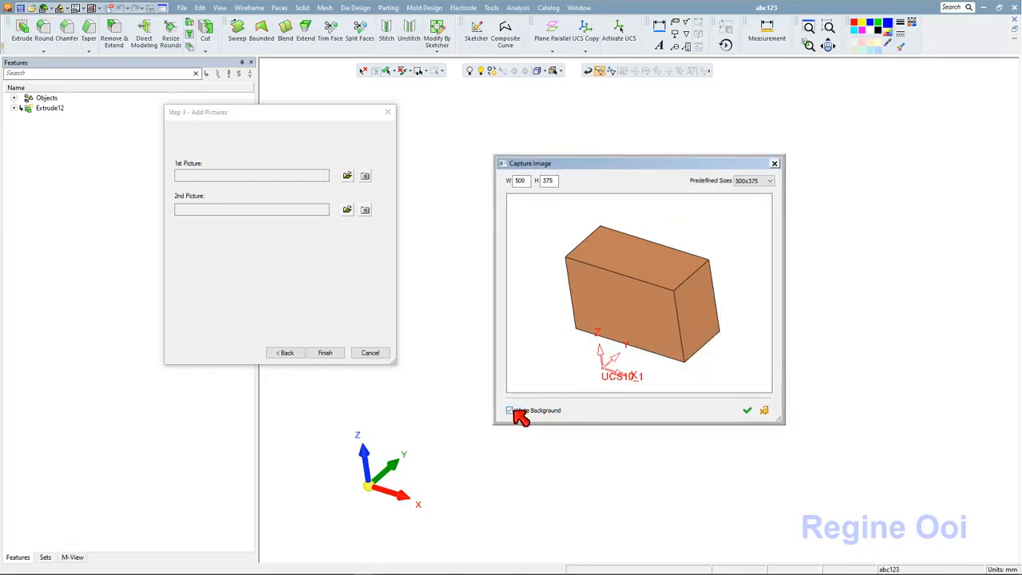
{"action": "left_click", "coordinate": [748, 409]}
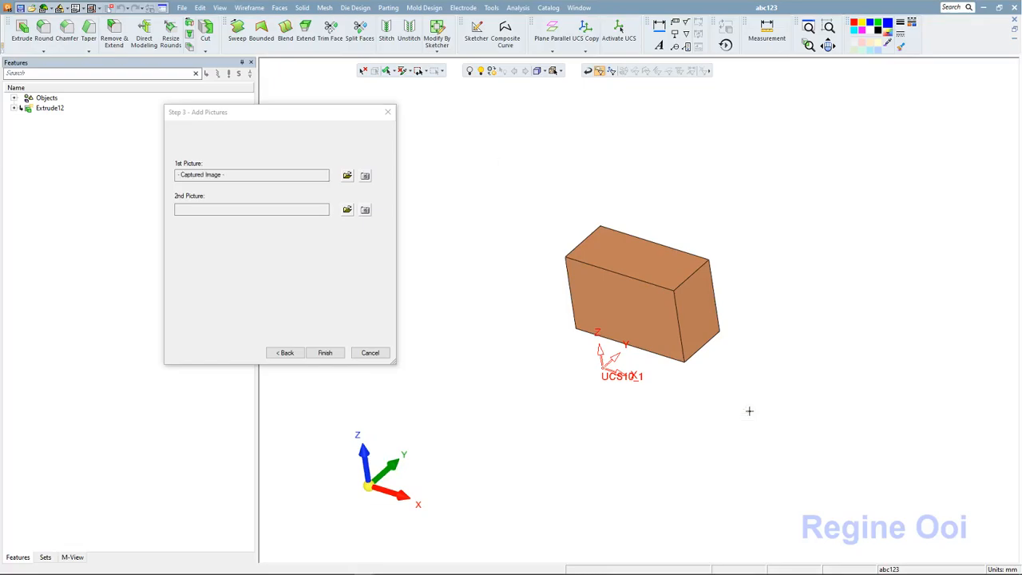
Step: Finish the wizard and save the part to Catalogs as abc123.elt, replacing the existing file
{"action": "left_click", "coordinate": [326, 353]}
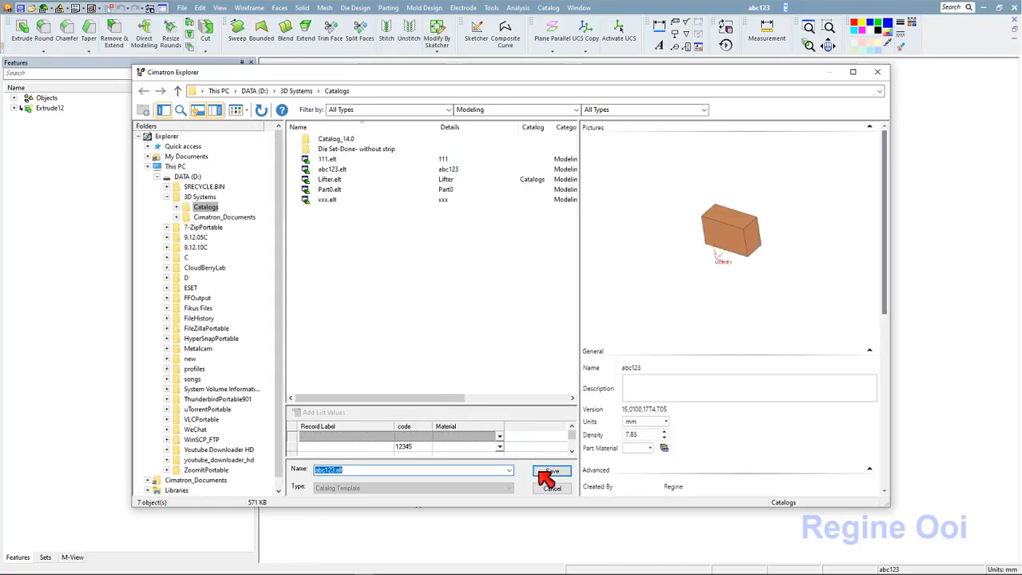
{"action": "left_click", "coordinate": [551, 470]}
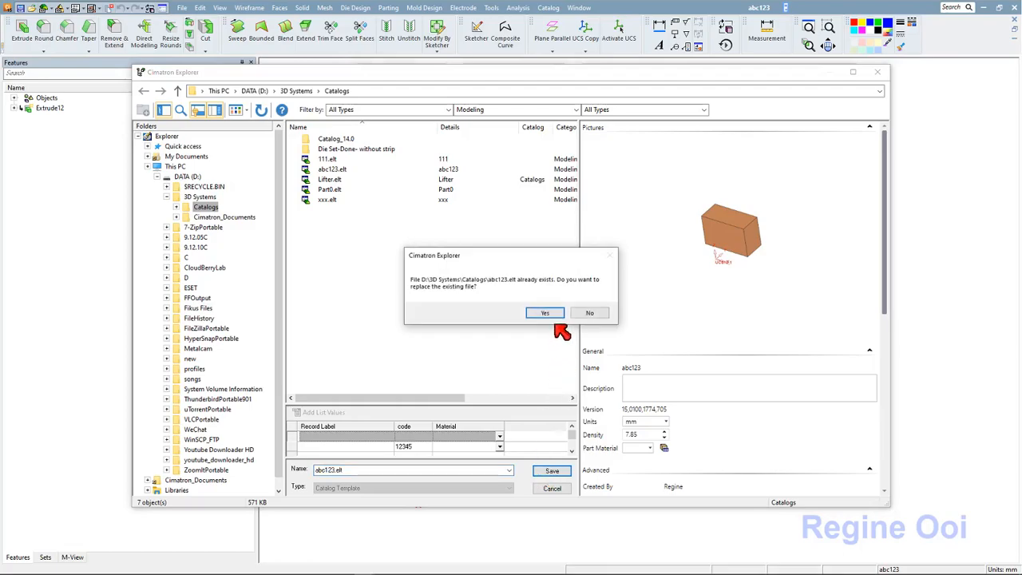
{"action": "left_click", "coordinate": [546, 311]}
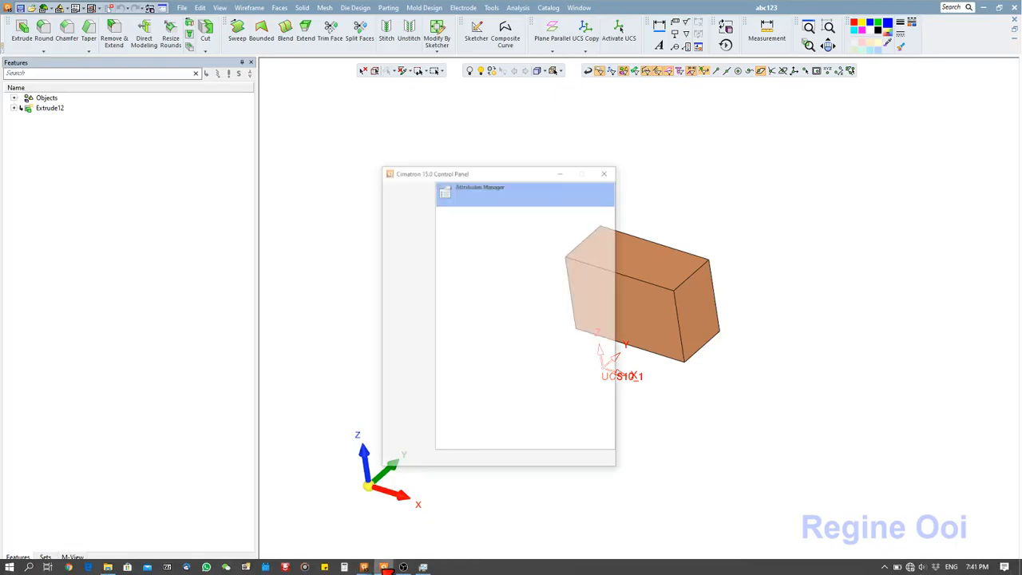
Step: Start a new attribute named code in the Control Panel's Attributes Manager
{"action": "left_click", "coordinate": [412, 246]}
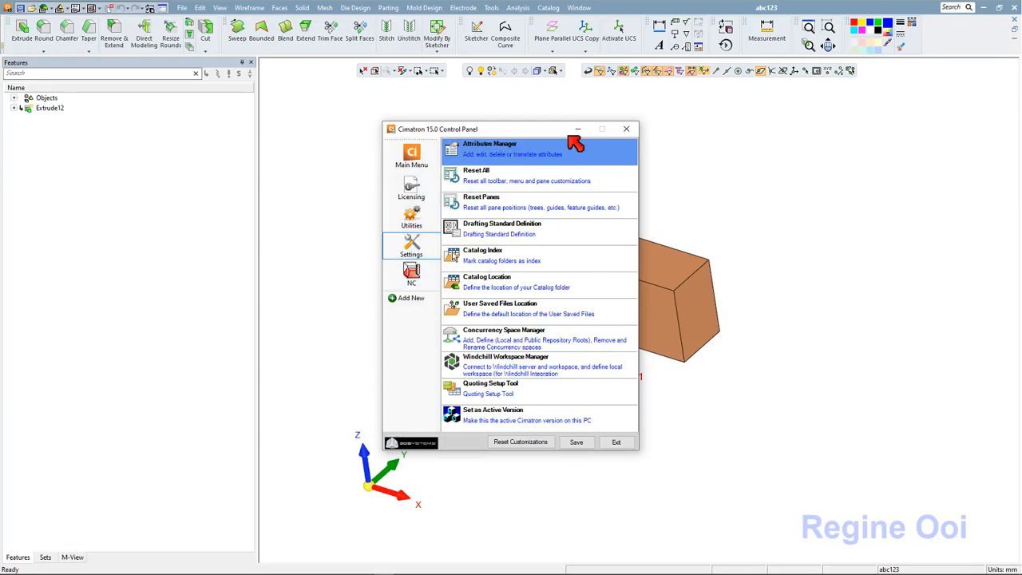
{"action": "left_click", "coordinate": [489, 147]}
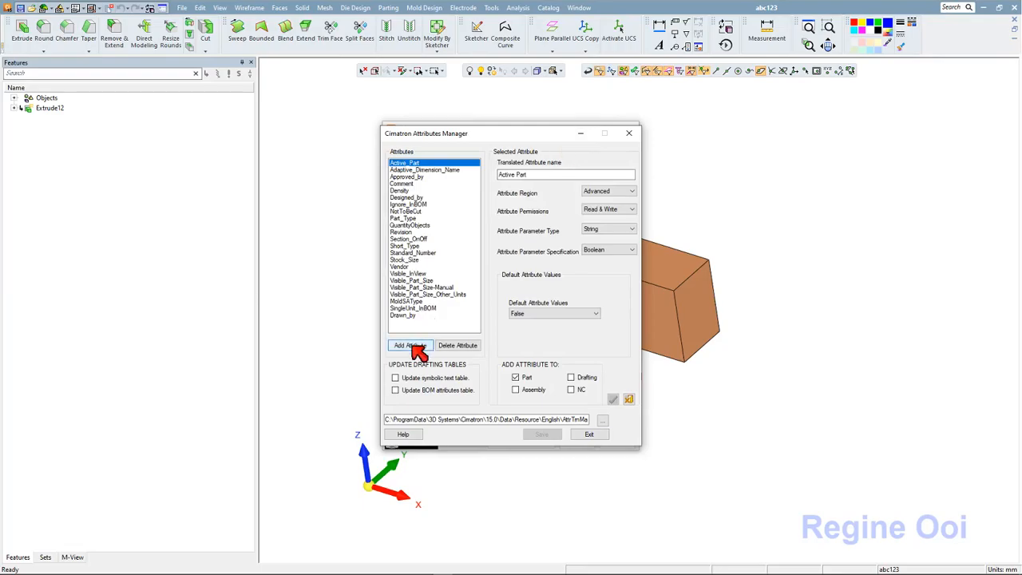
{"action": "left_click", "coordinate": [409, 345]}
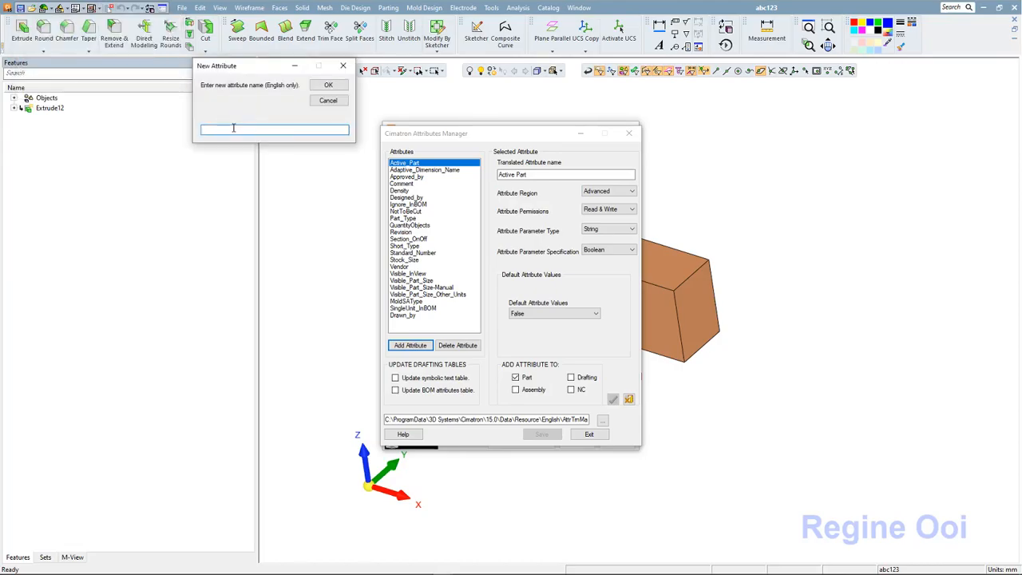
{"action": "type", "text": "code"}
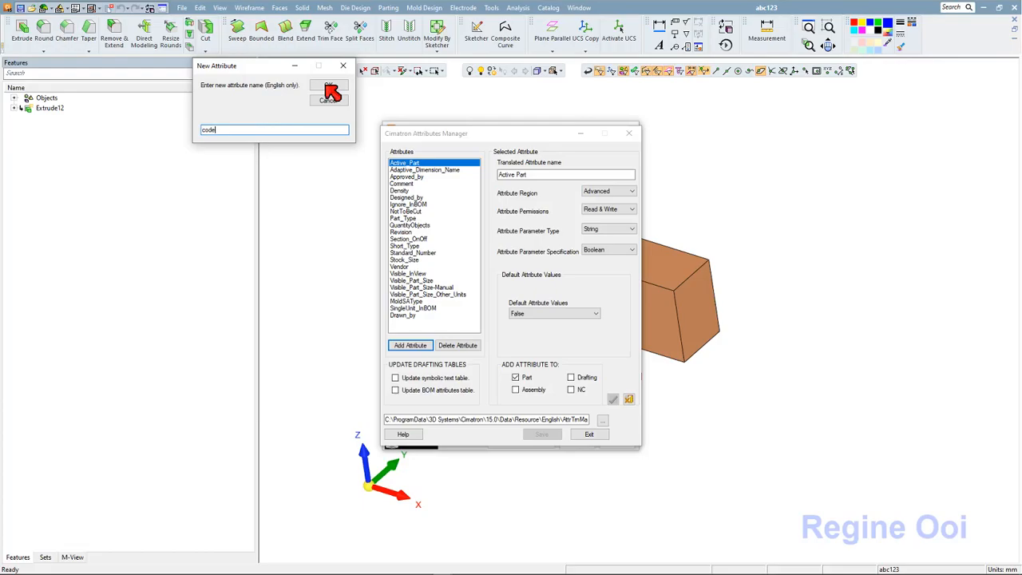
Step: Define code as an Advanced, Read & Write, String, Edit-box attribute and add it to part attributes
{"action": "left_click", "coordinate": [329, 88]}
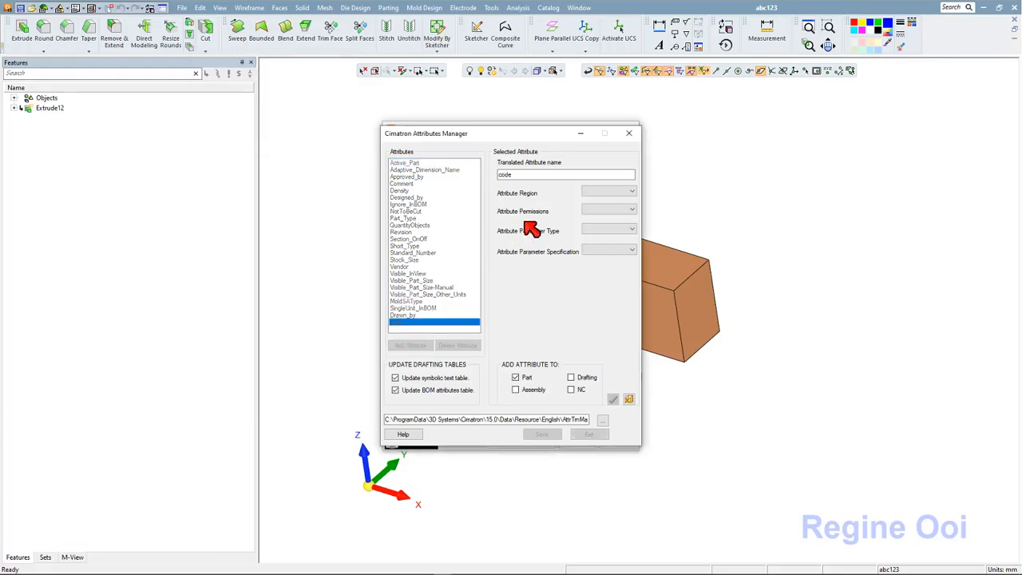
{"action": "left_click", "coordinate": [631, 192]}
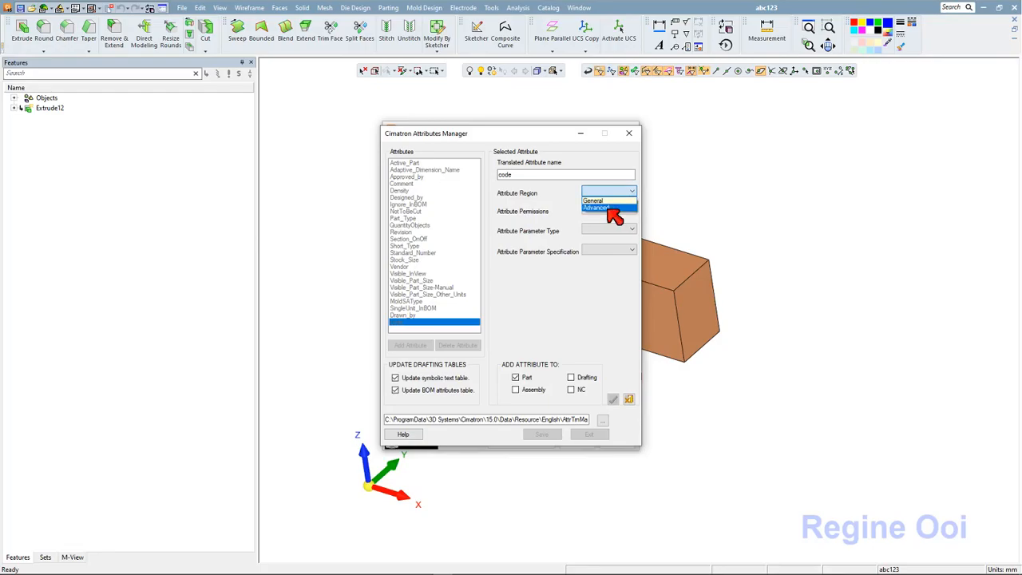
{"action": "left_click", "coordinate": [597, 208]}
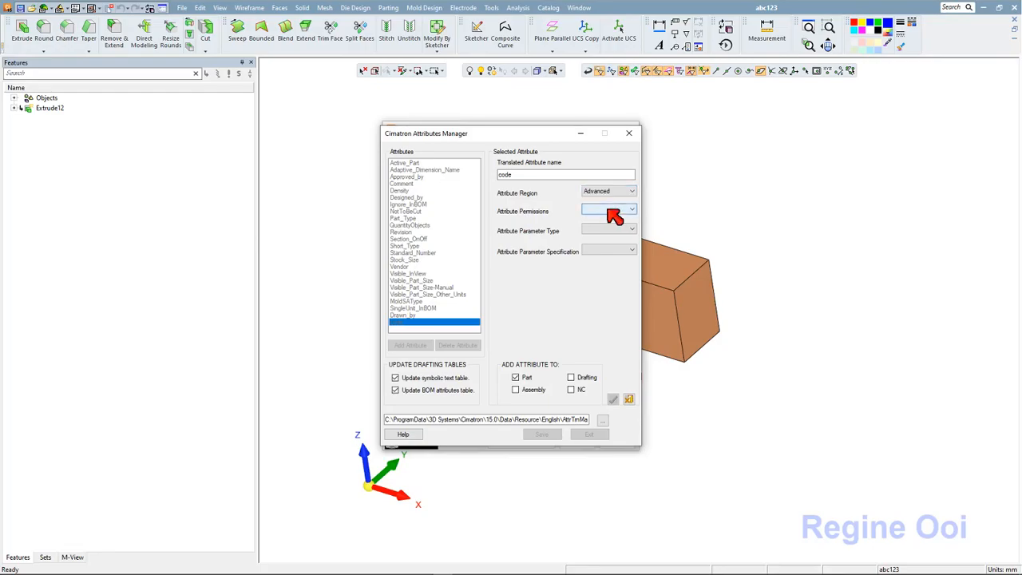
{"action": "left_click", "coordinate": [632, 211]}
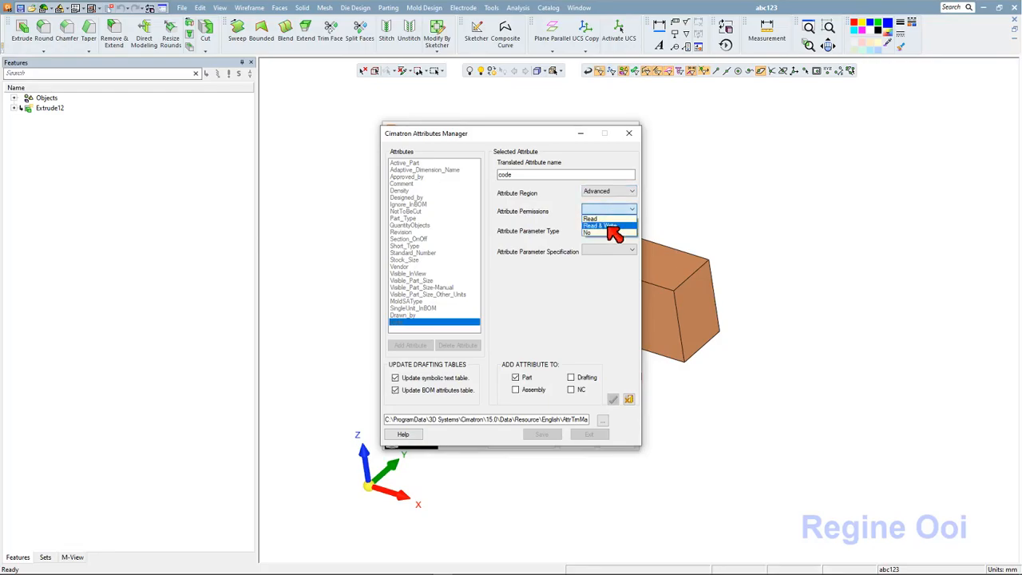
{"action": "left_click", "coordinate": [603, 225]}
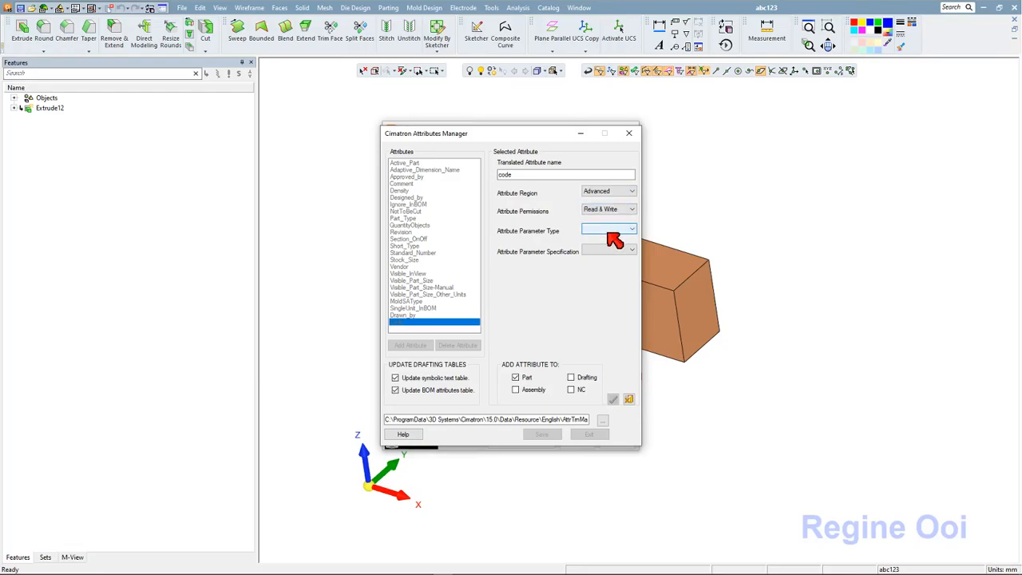
{"action": "left_click", "coordinate": [633, 230]}
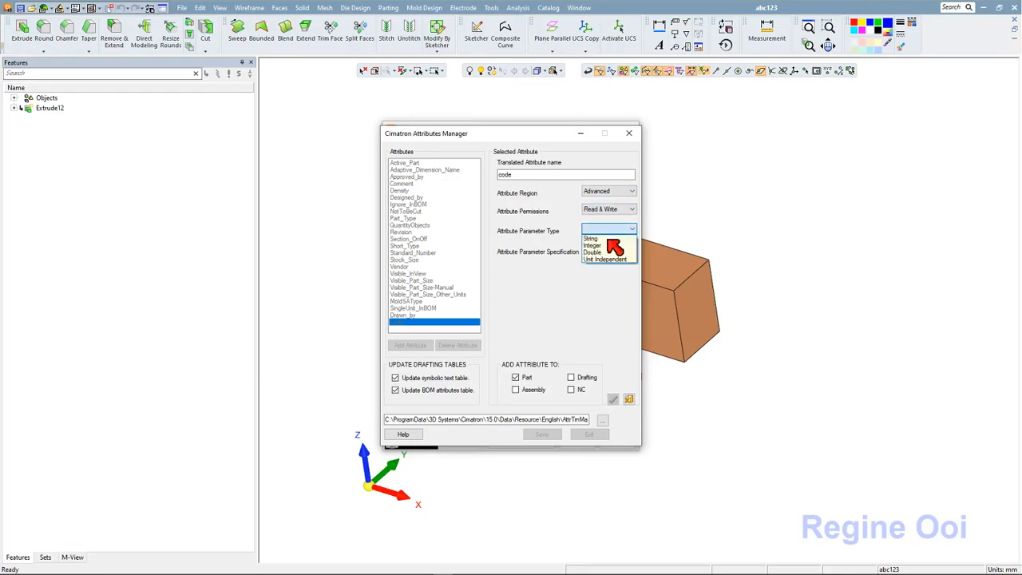
{"action": "left_click", "coordinate": [590, 239]}
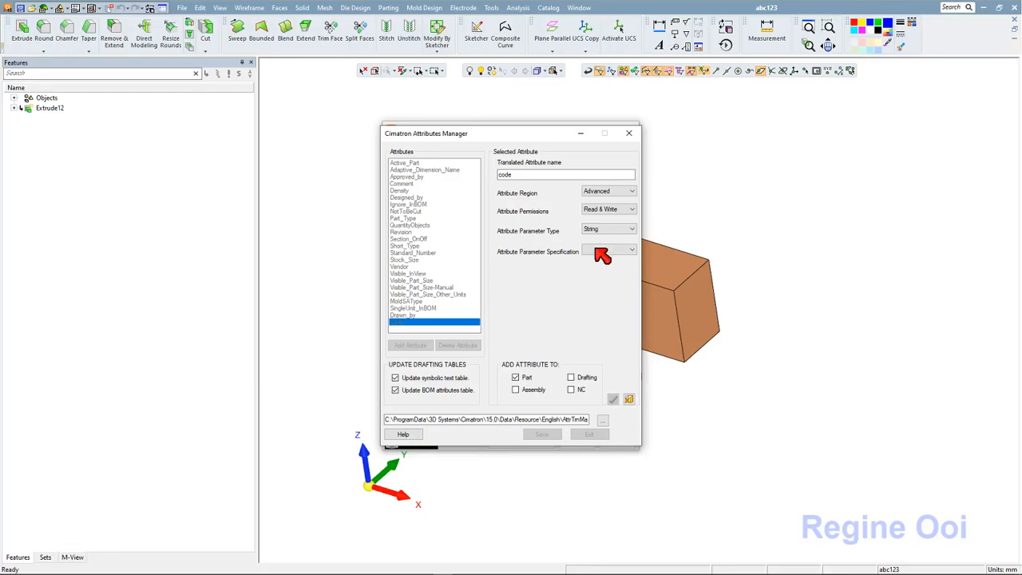
{"action": "left_click", "coordinate": [610, 249]}
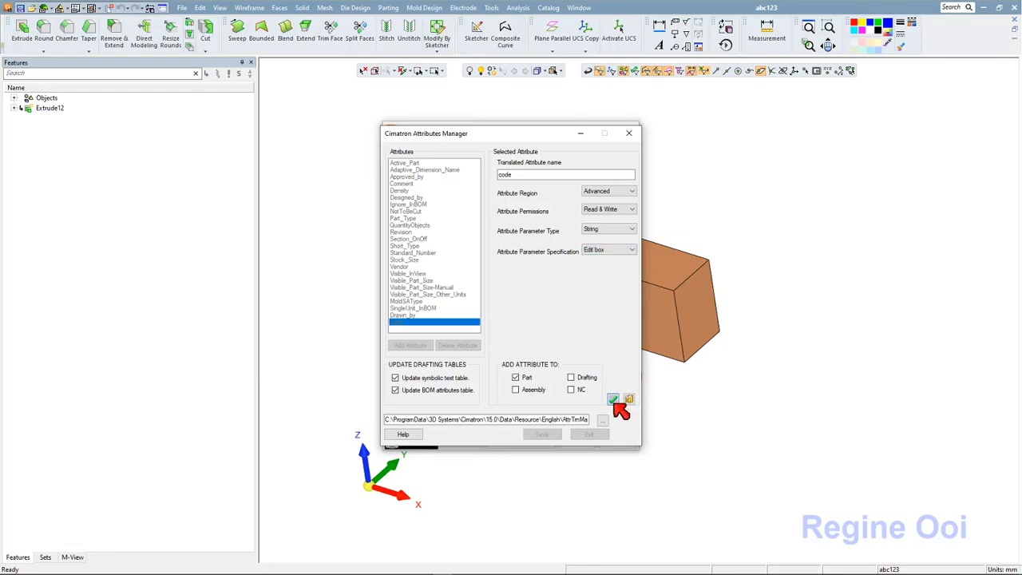
{"action": "left_click", "coordinate": [613, 399]}
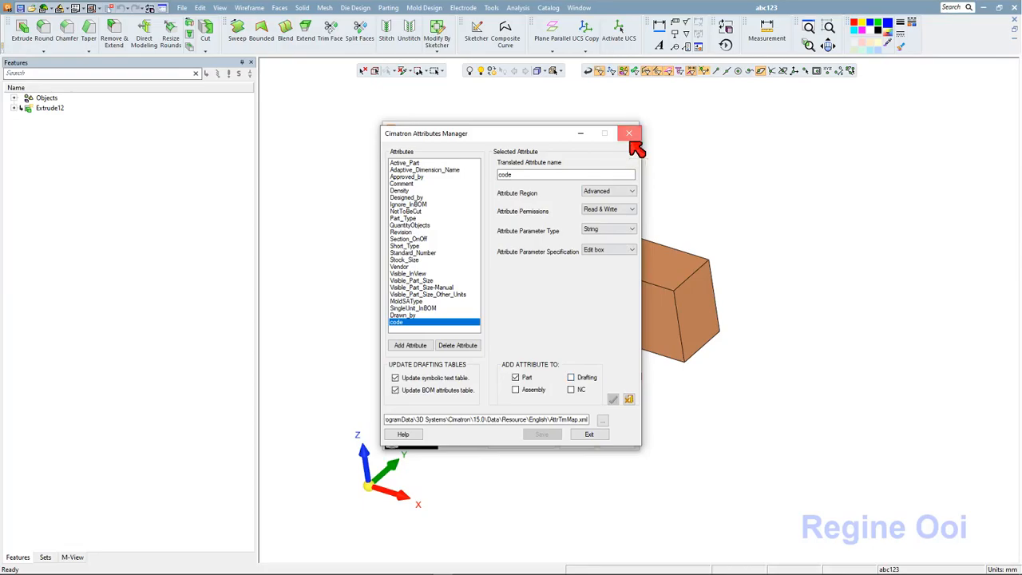
Step: Close the Attributes Manager and exit the Control Panel
{"action": "left_click", "coordinate": [629, 132]}
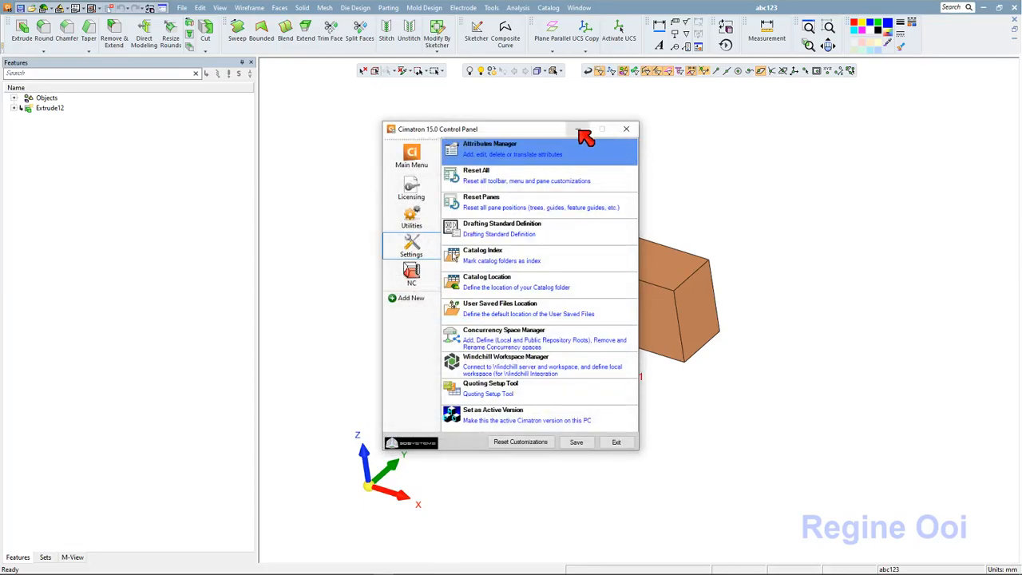
{"action": "left_click", "coordinate": [626, 128]}
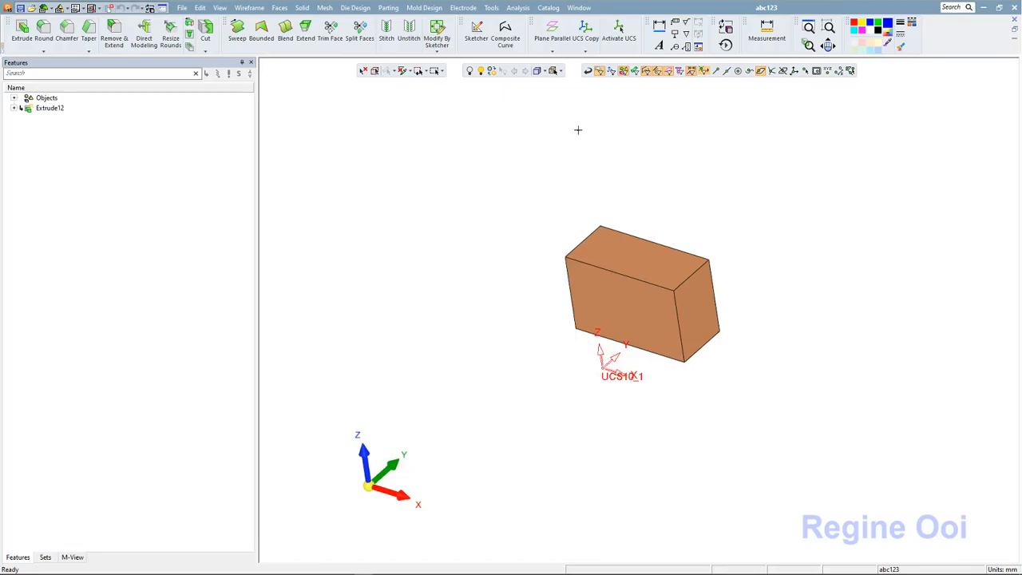
{"action": "mouse_move", "coordinate": [286, 91]}
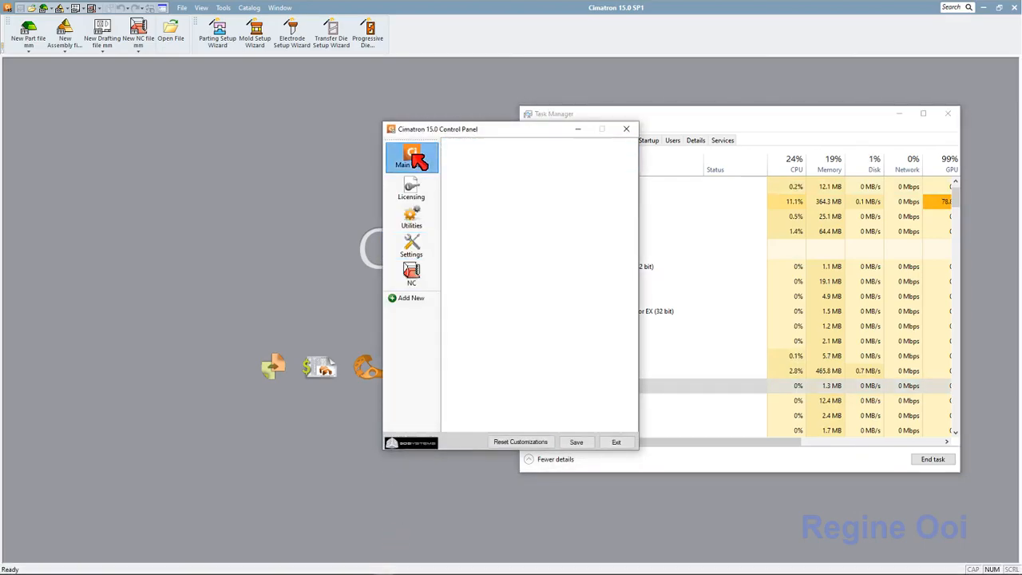
Step: End Cimatron via Task Manager, relaunch, load Interference on Mesh and start Add from Catalog
{"action": "left_click", "coordinate": [412, 157]}
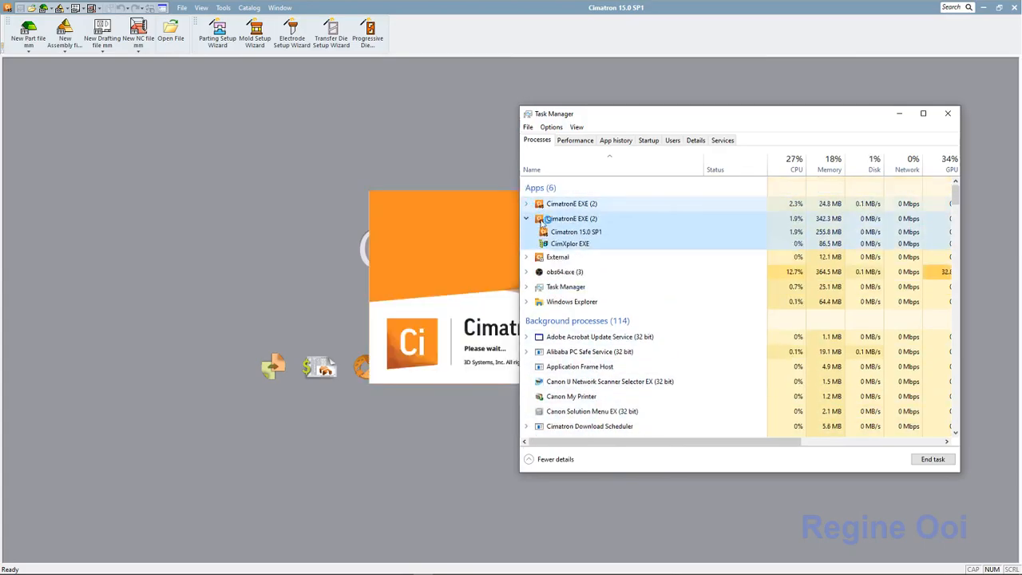
{"action": "right_click", "coordinate": [569, 243]}
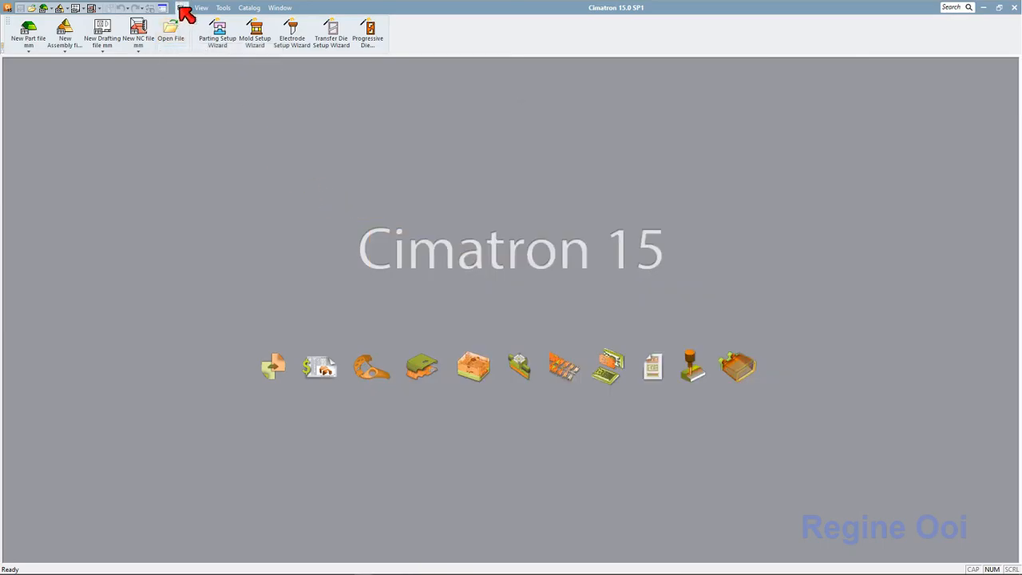
{"action": "left_click", "coordinate": [182, 6]}
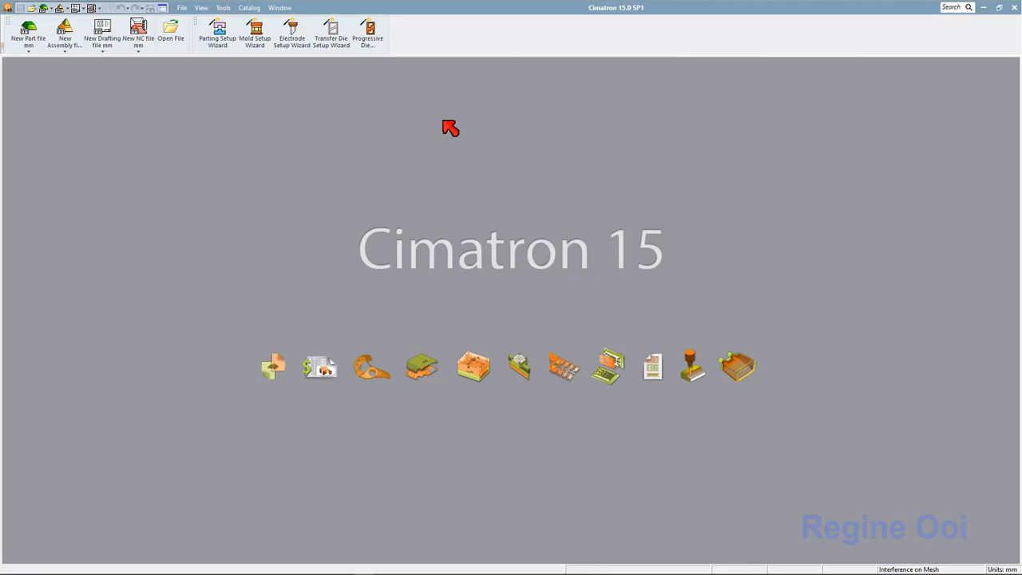
{"action": "mouse_move", "coordinate": [173, 424]}
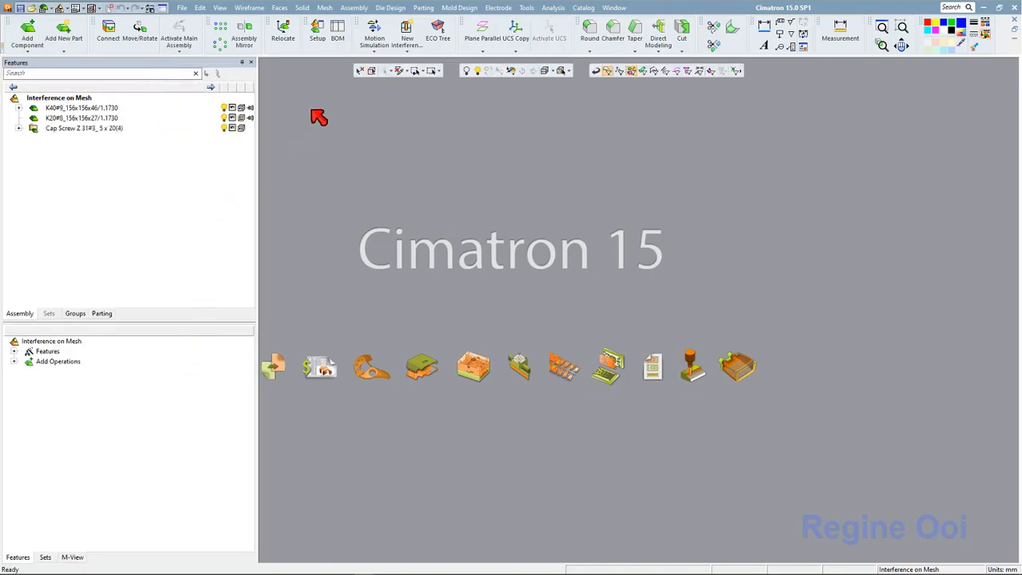
{"action": "left_click", "coordinate": [353, 6]}
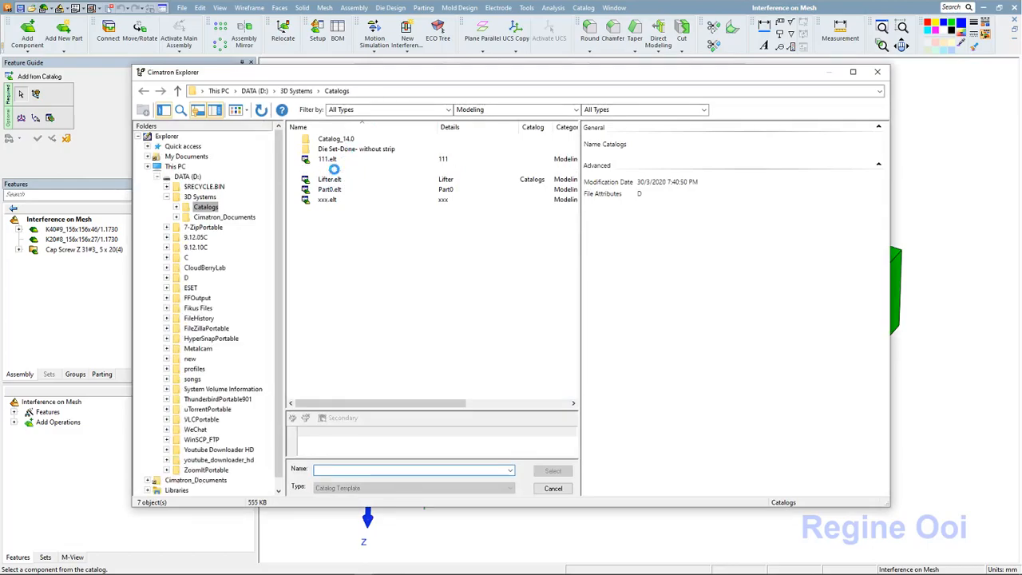
Step: Place the abc123 catalog part at the target UCS and refresh the assembly tree
{"action": "left_click", "coordinate": [329, 170]}
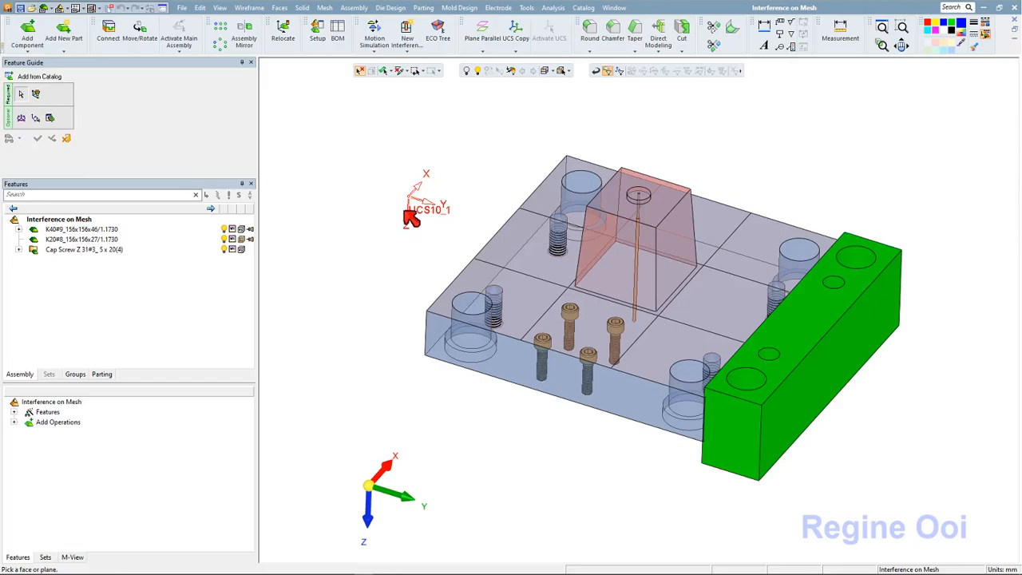
{"action": "left_click", "coordinate": [535, 248]}
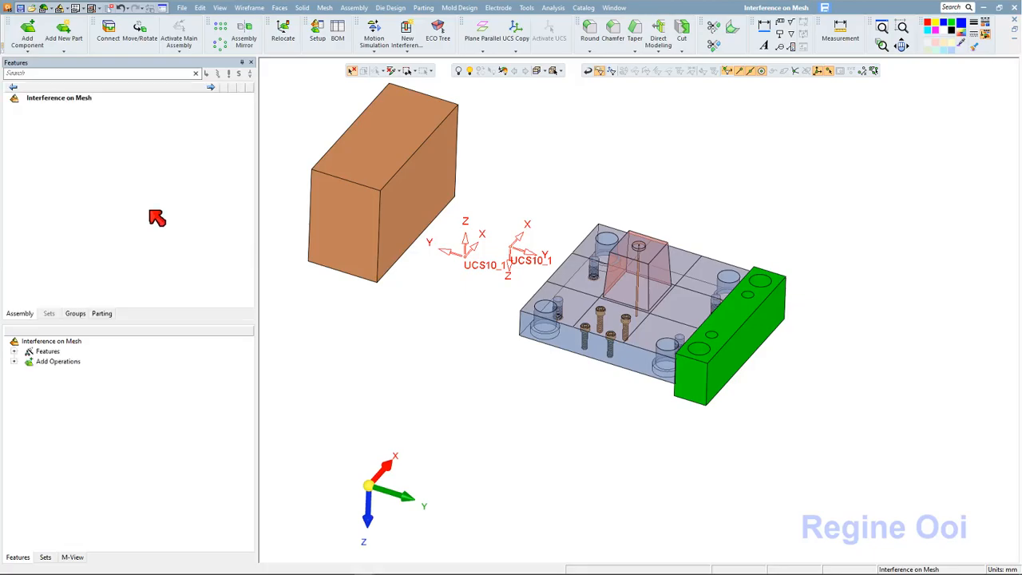
{"action": "left_click", "coordinate": [13, 98]}
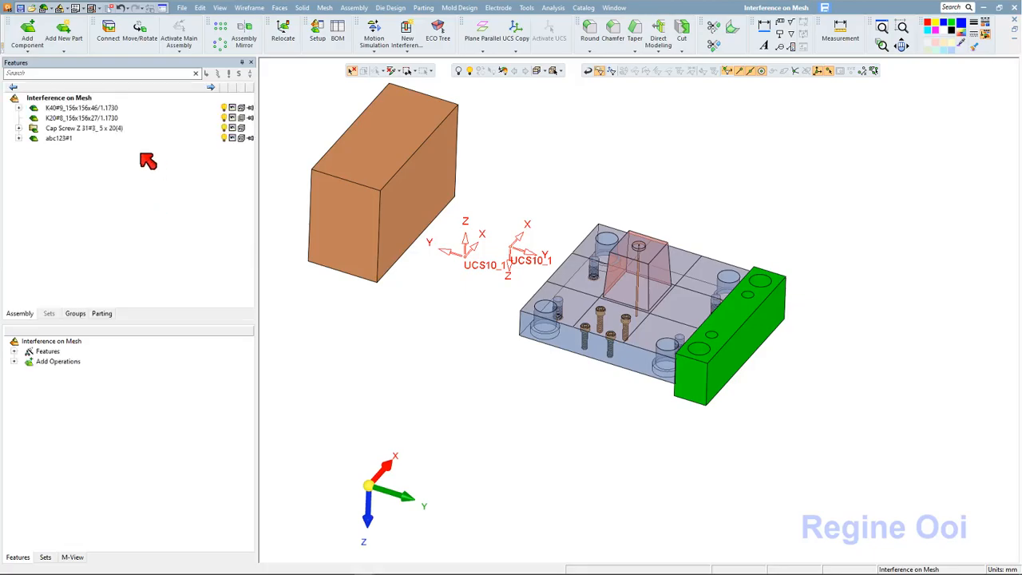
{"action": "mouse_move", "coordinate": [147, 150]}
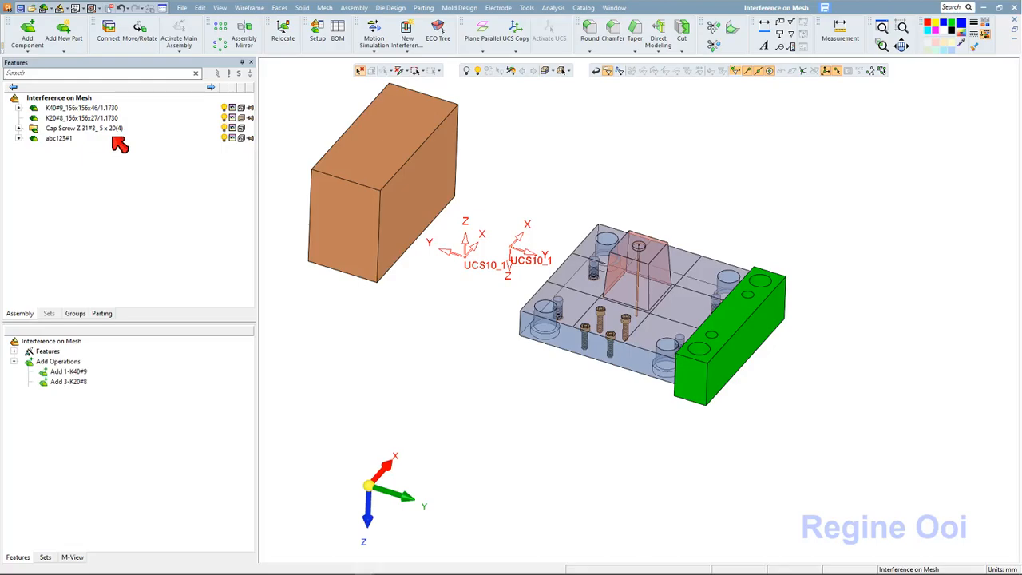
Step: Inspect the Properties of abc123#1, scrolling through its attributes
{"action": "right_click", "coordinate": [58, 137]}
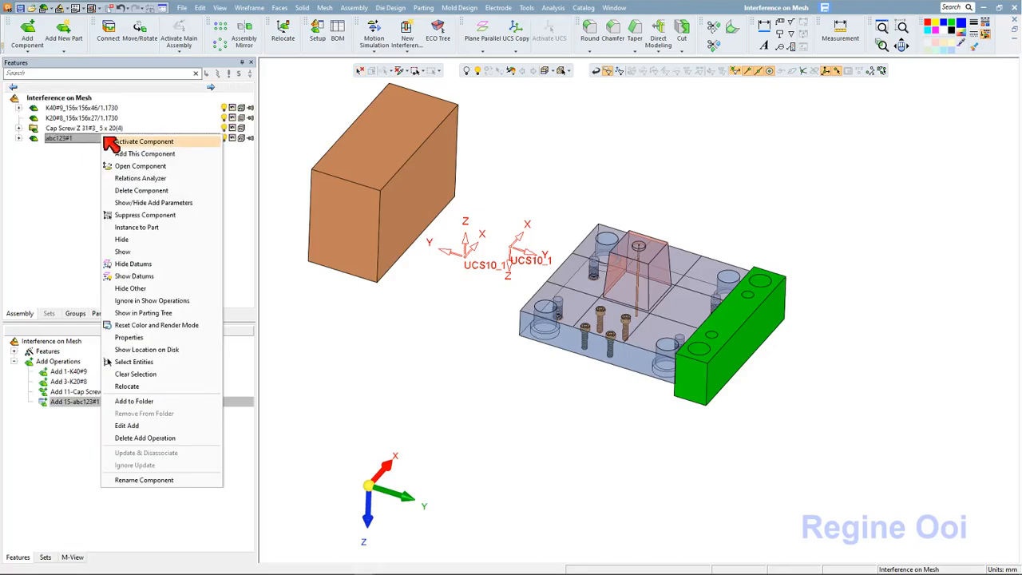
{"action": "mouse_move", "coordinate": [130, 337]}
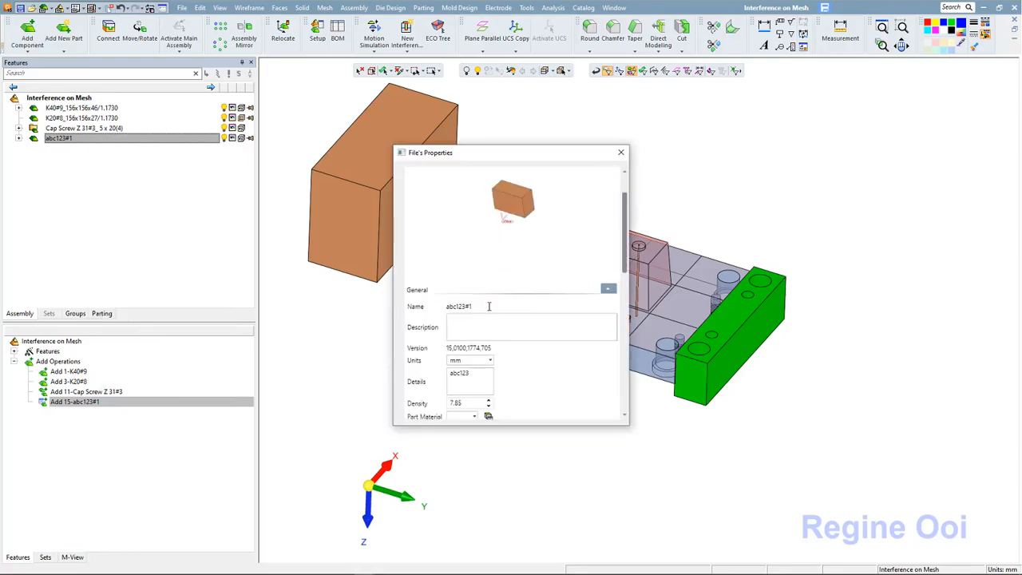
{"action": "scroll", "scroll_direction": "down", "scroll_amount": 3}
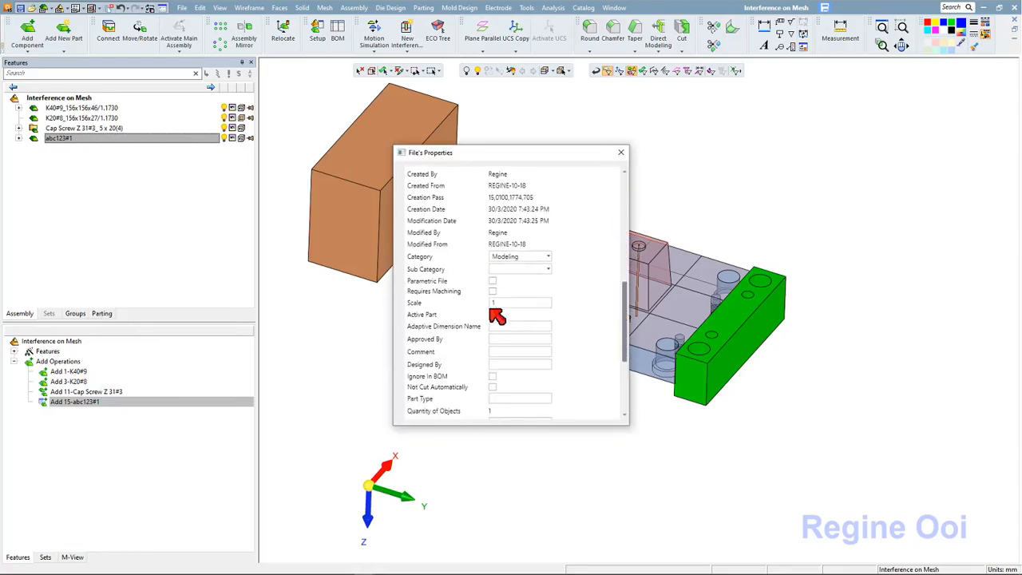
{"action": "scroll", "scroll_direction": "down", "scroll_amount": 3}
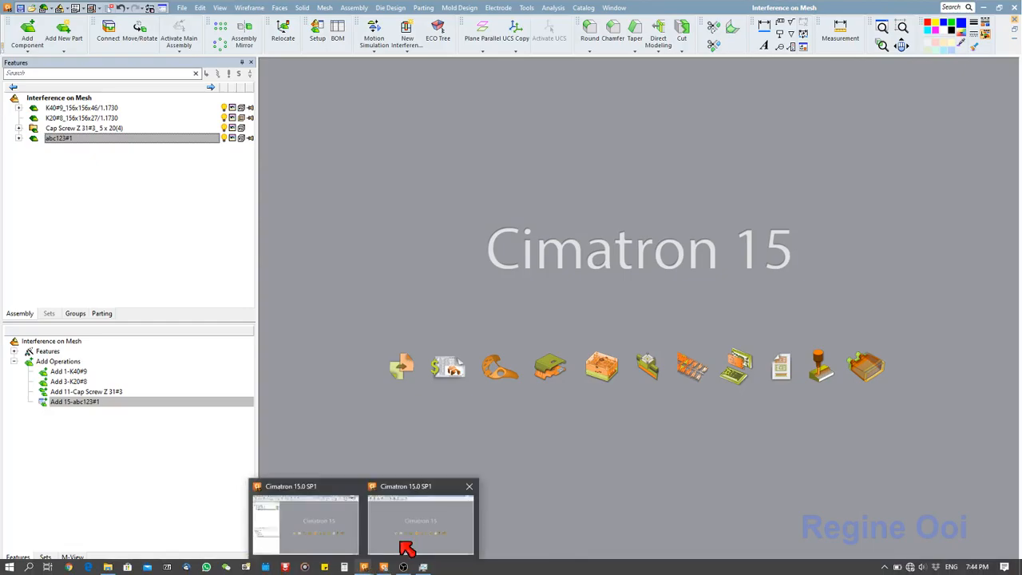
Step: Switch to the second Cimatron session and start opening the Interference on Mesh assembly
{"action": "left_click", "coordinate": [421, 526]}
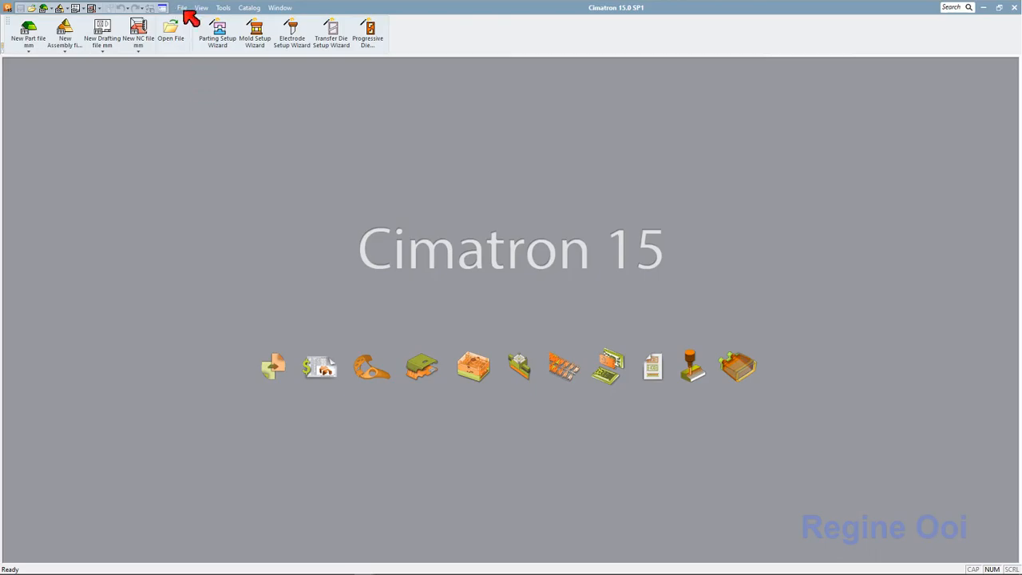
{"action": "left_click", "coordinate": [182, 7]}
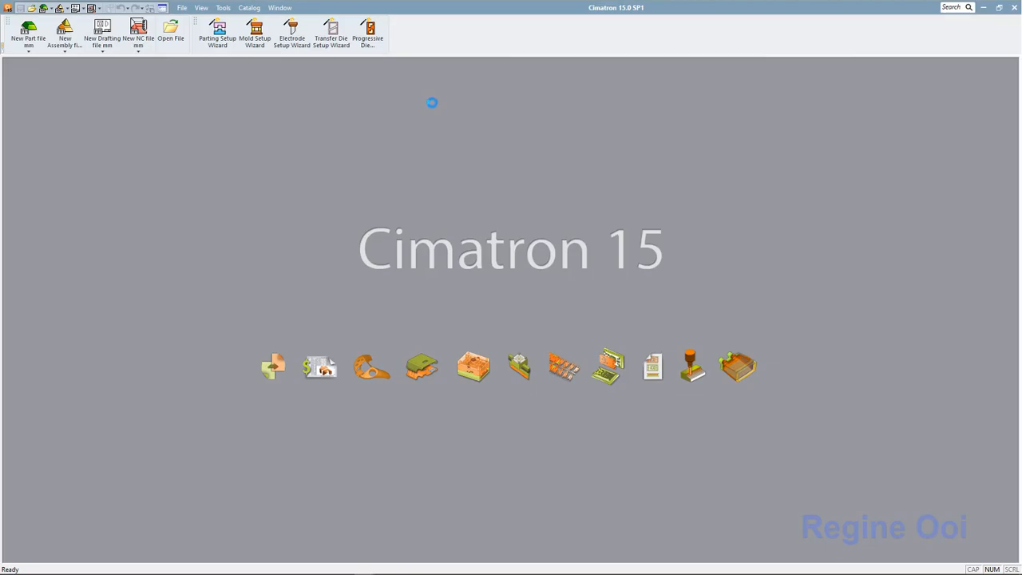
{"action": "mouse_move", "coordinate": [441, 110]}
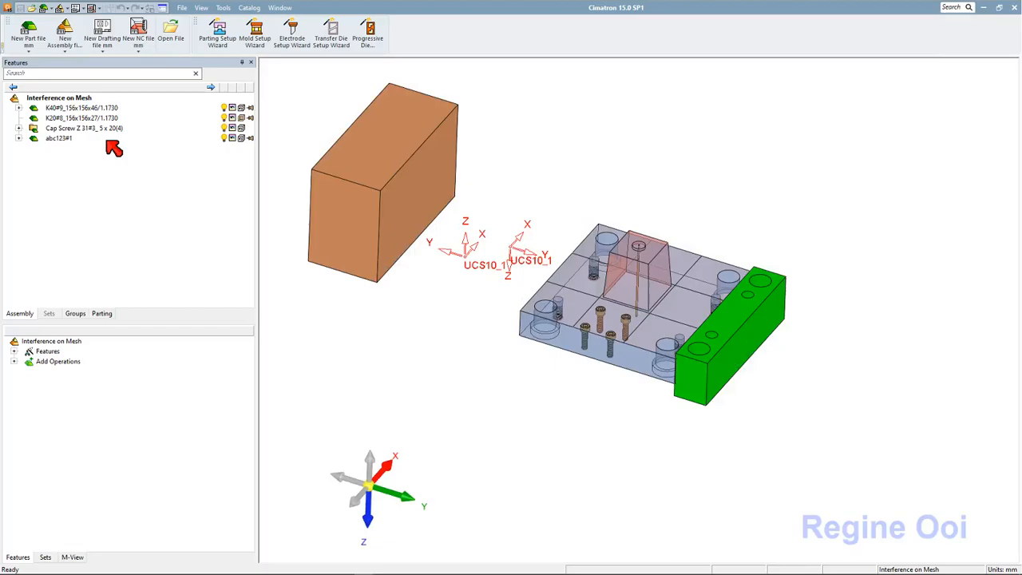
{"action": "right_click", "coordinate": [60, 137]}
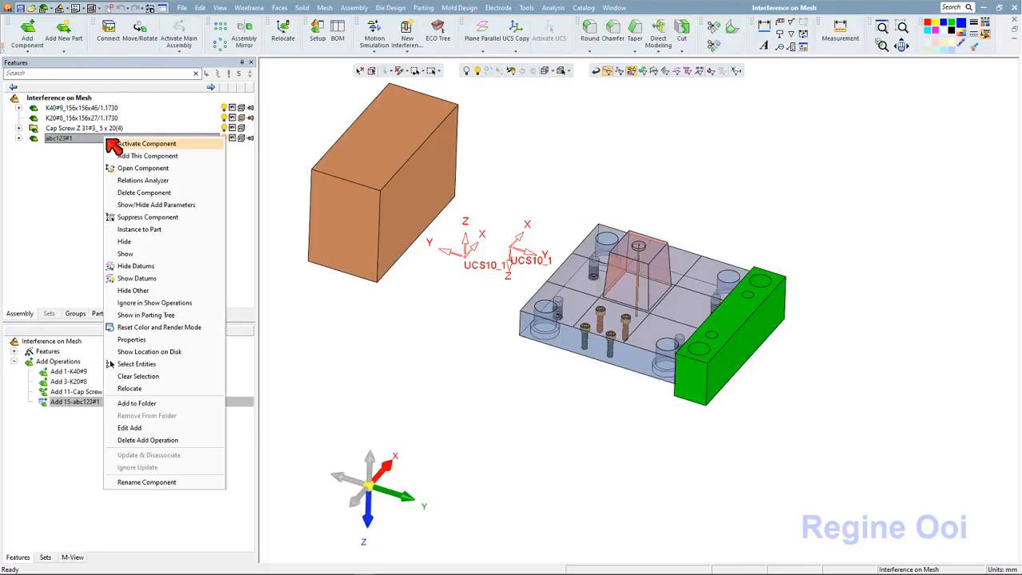
{"action": "mouse_move", "coordinate": [146, 339]}
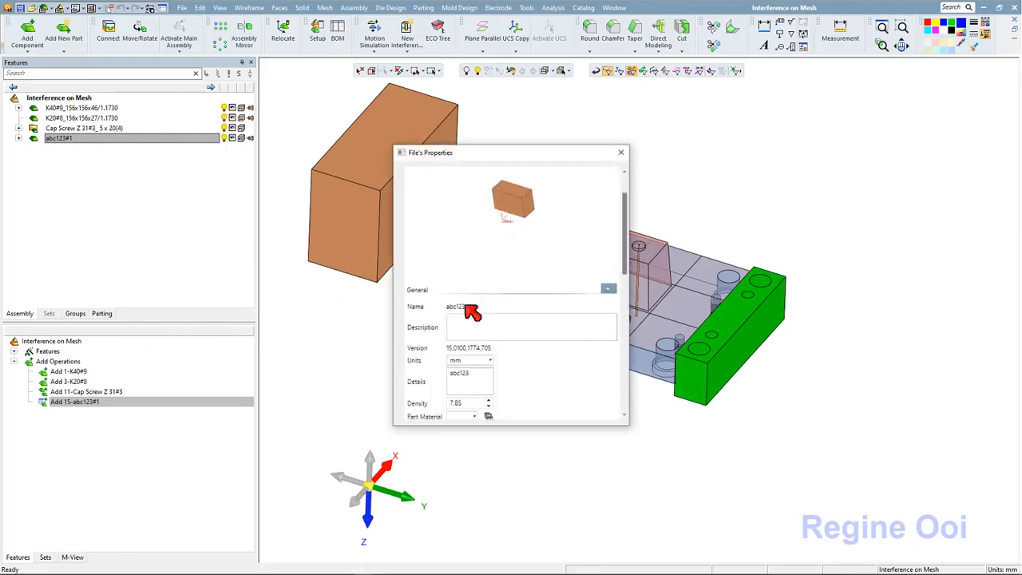
{"action": "scroll", "scroll_direction": "down", "scroll_amount": 3}
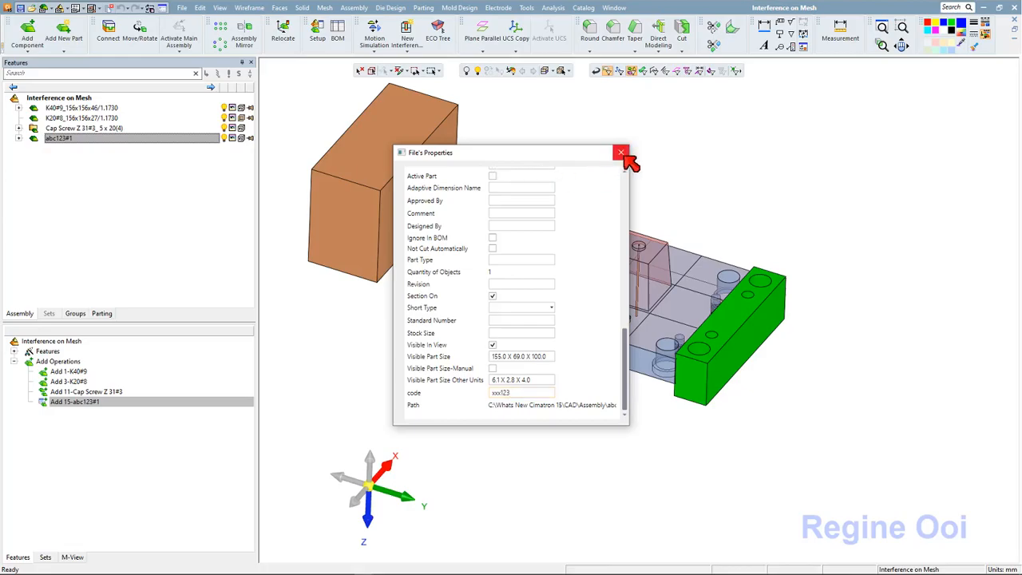
{"action": "left_click", "coordinate": [623, 152]}
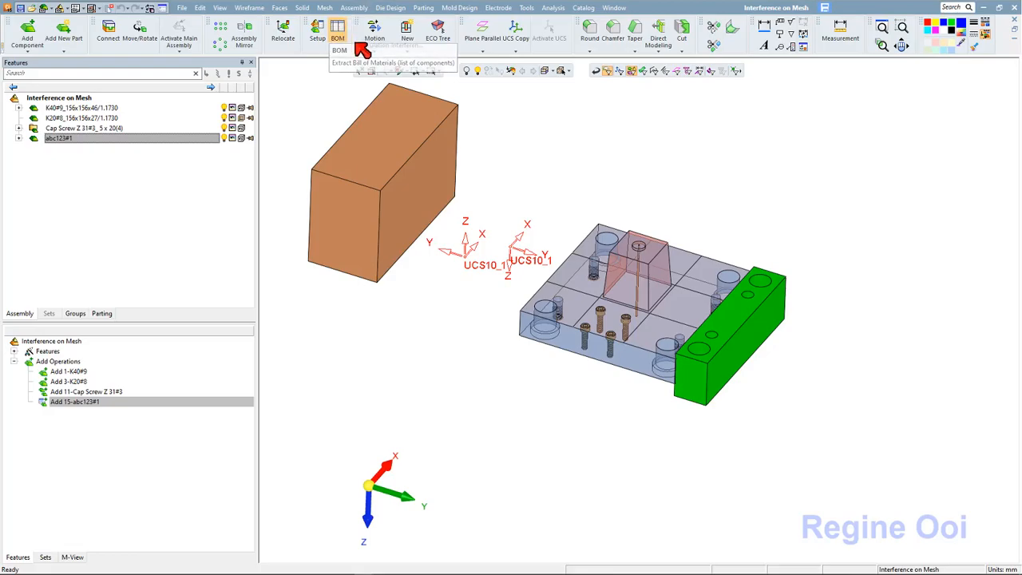
Step: Add the code column to the BOM via Column Chooser, move it up, and apply so abc123 shows 12345
{"action": "left_click", "coordinate": [339, 34]}
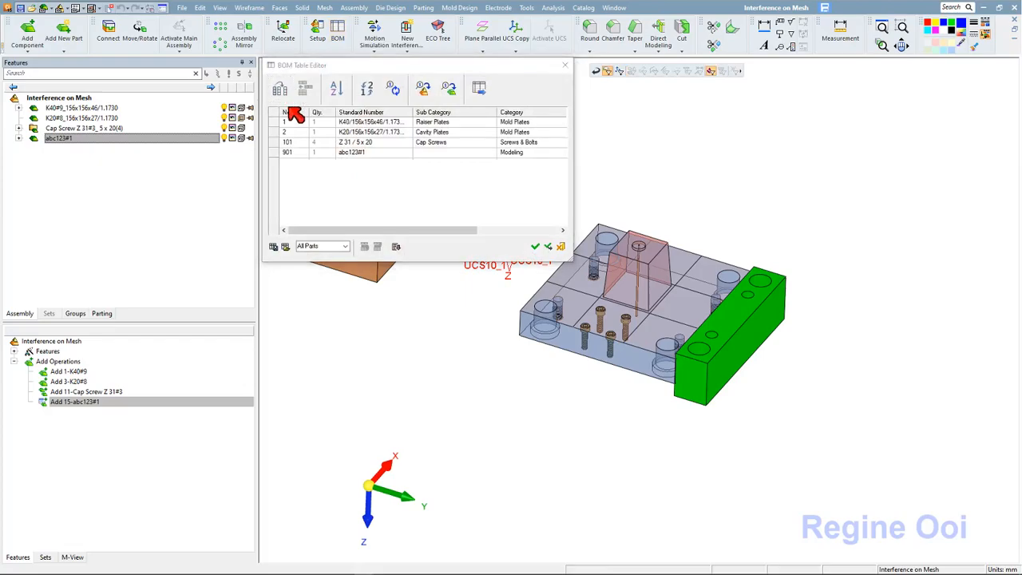
{"action": "left_click", "coordinate": [480, 90]}
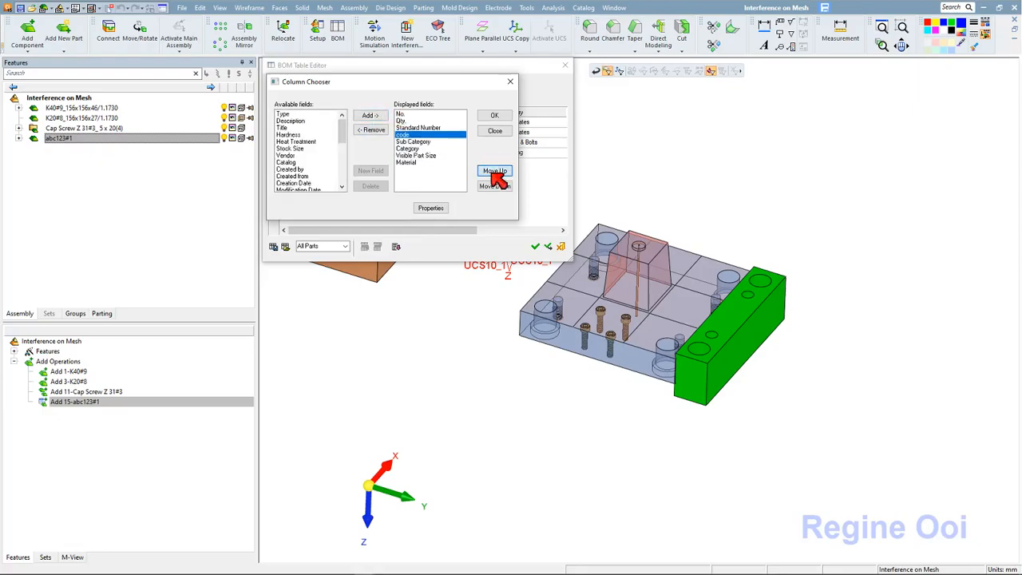
{"action": "left_click", "coordinate": [495, 115]}
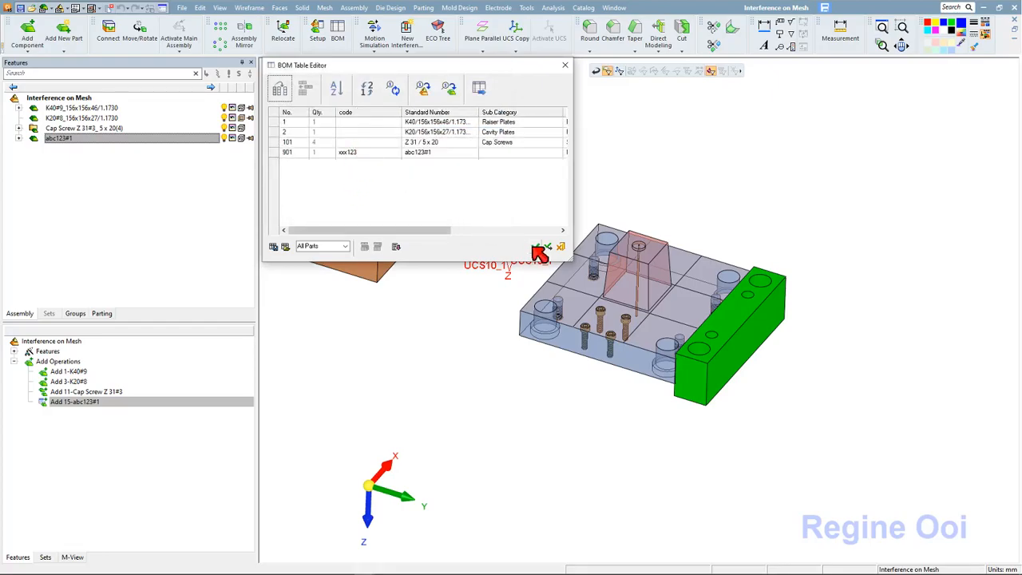
{"action": "left_click", "coordinate": [542, 246]}
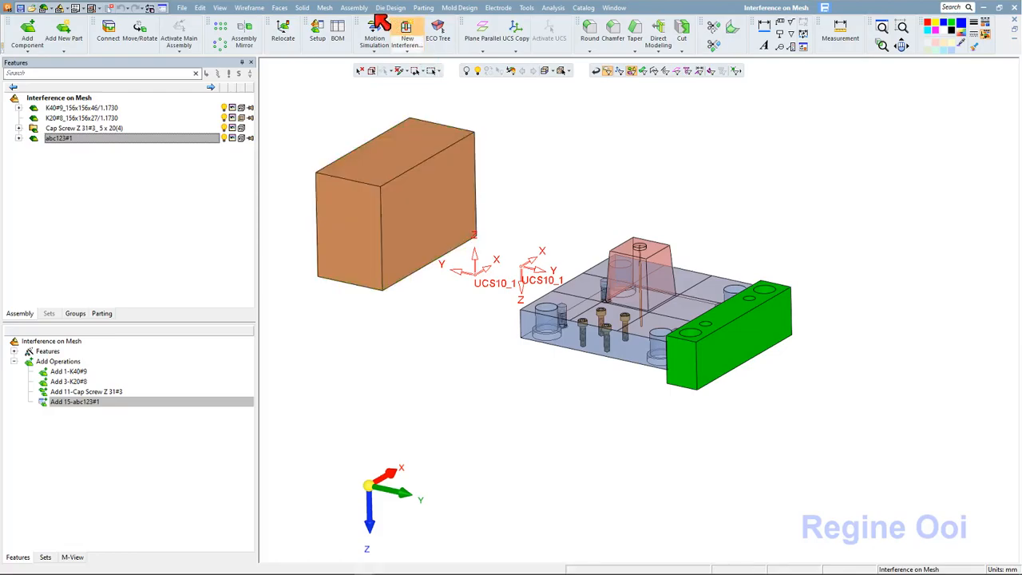
{"action": "left_click", "coordinate": [354, 6]}
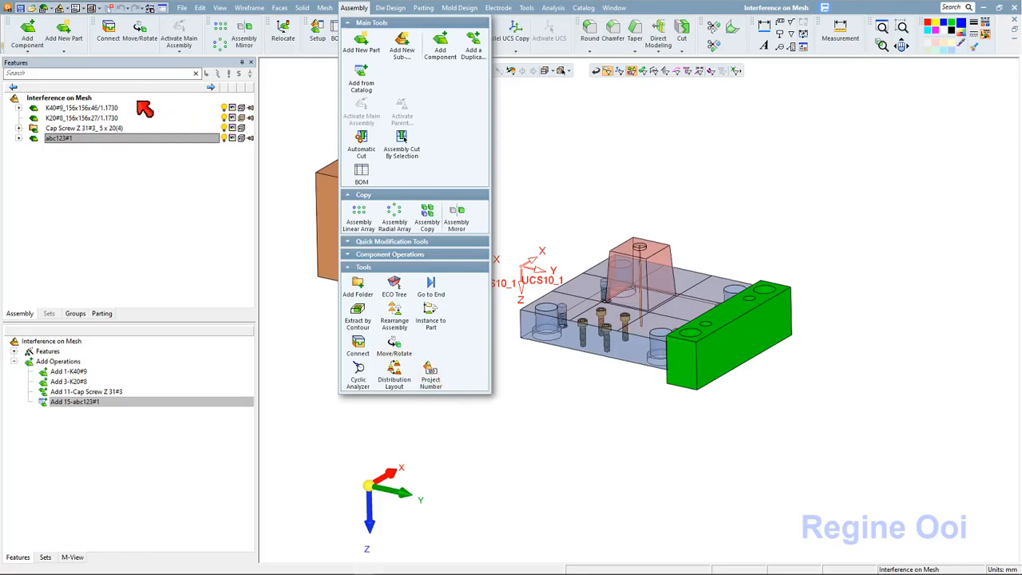
Step: Enter project number 125 (for 125-765) in the Project Number setting and confirm
{"action": "left_click", "coordinate": [431, 375]}
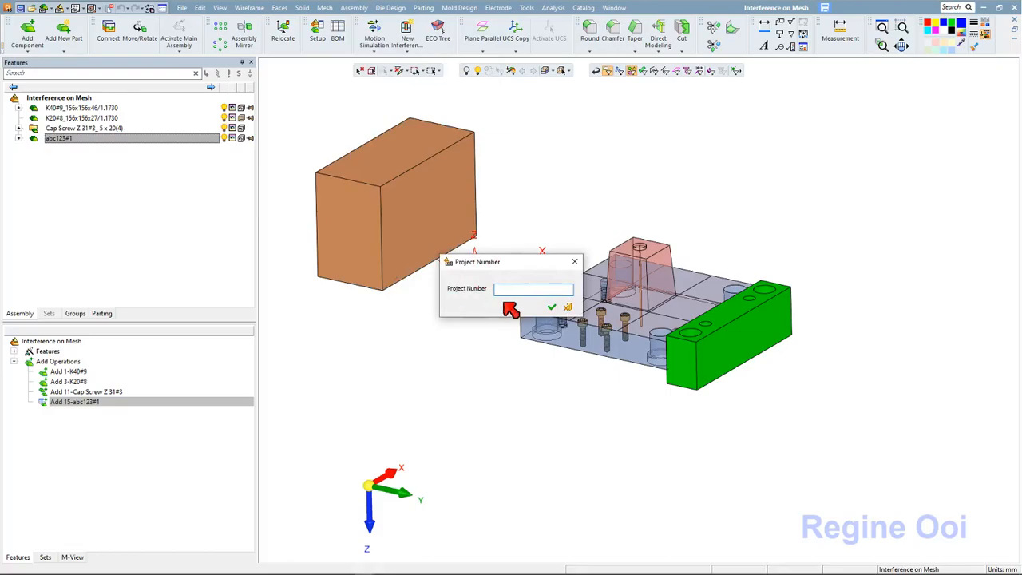
{"action": "type", "text": "125"}
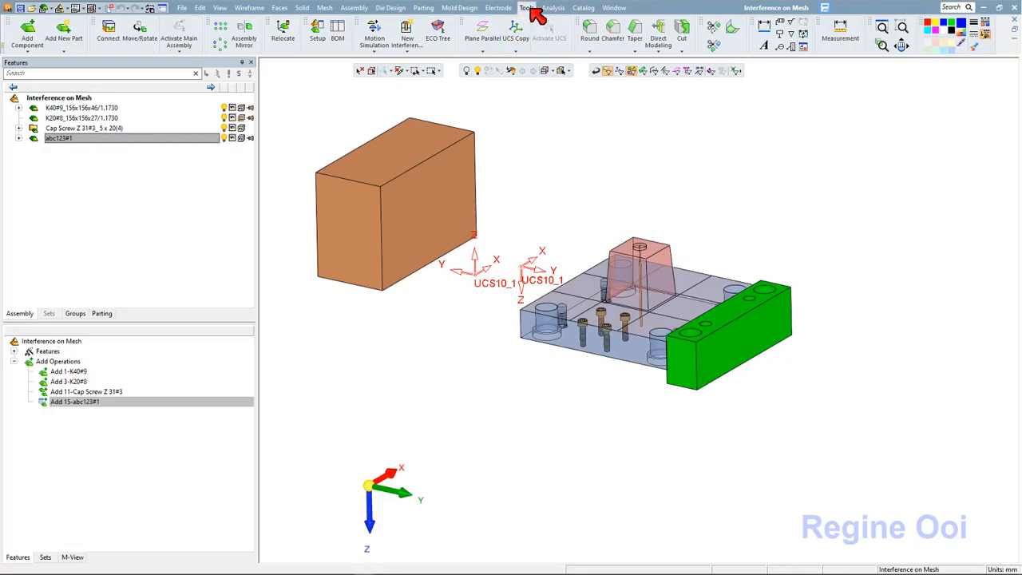
Step: Start a text note and insert the symbolic variable V_PROJECT_NUMBER via the Text Editor
{"action": "left_click", "coordinate": [527, 7]}
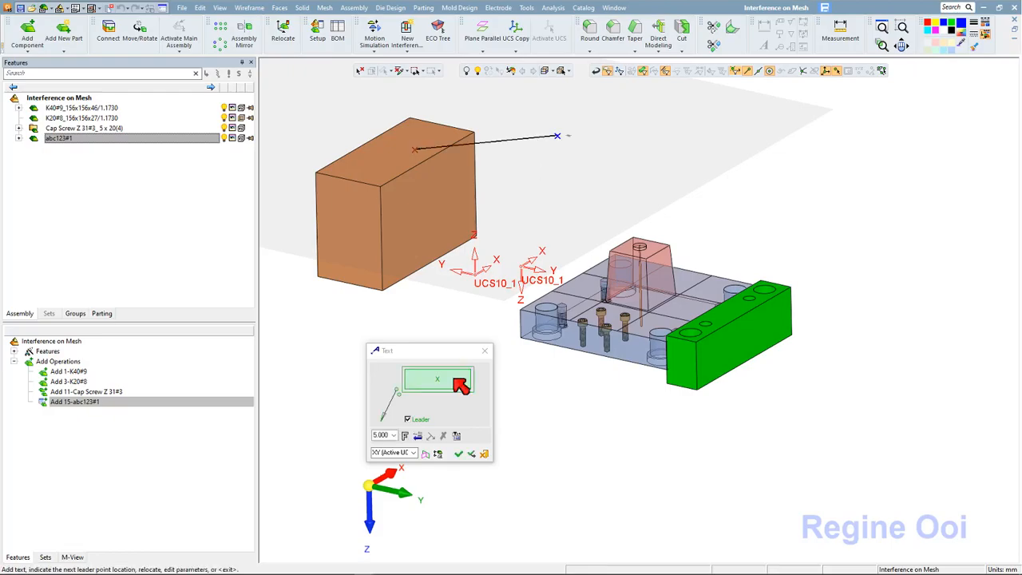
{"action": "left_click", "coordinate": [437, 380]}
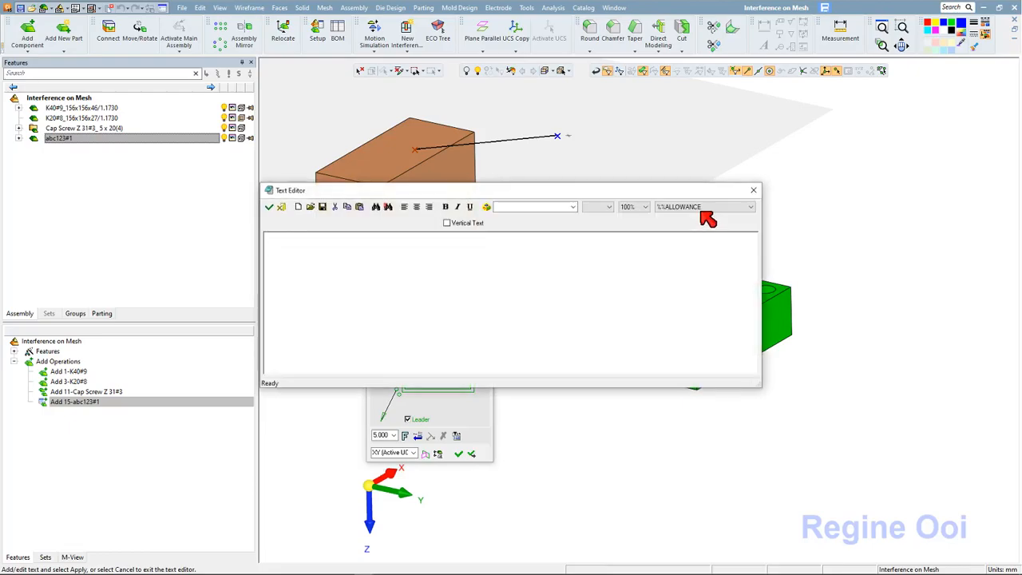
{"action": "left_click", "coordinate": [749, 208]}
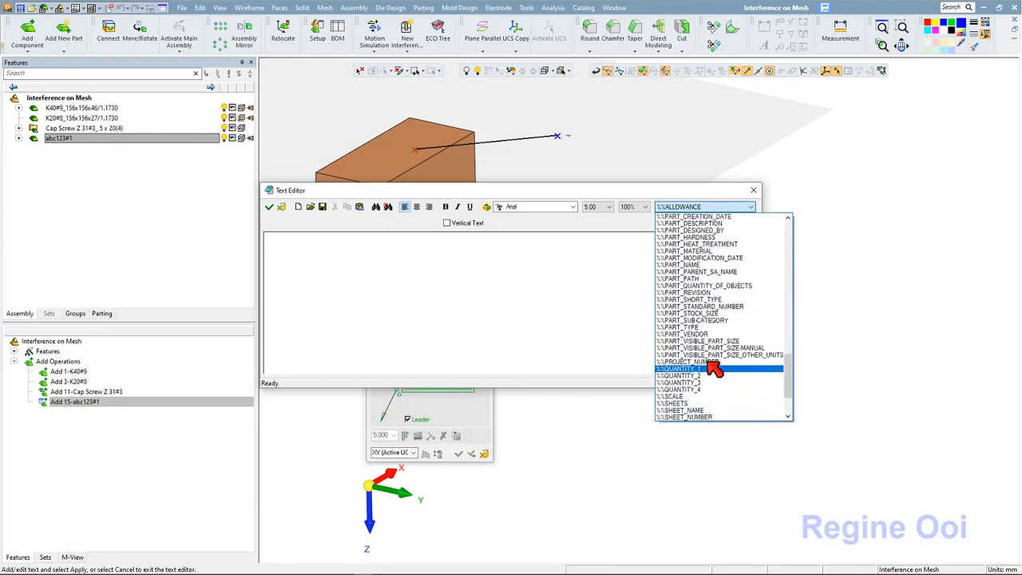
{"action": "left_click", "coordinate": [695, 361]}
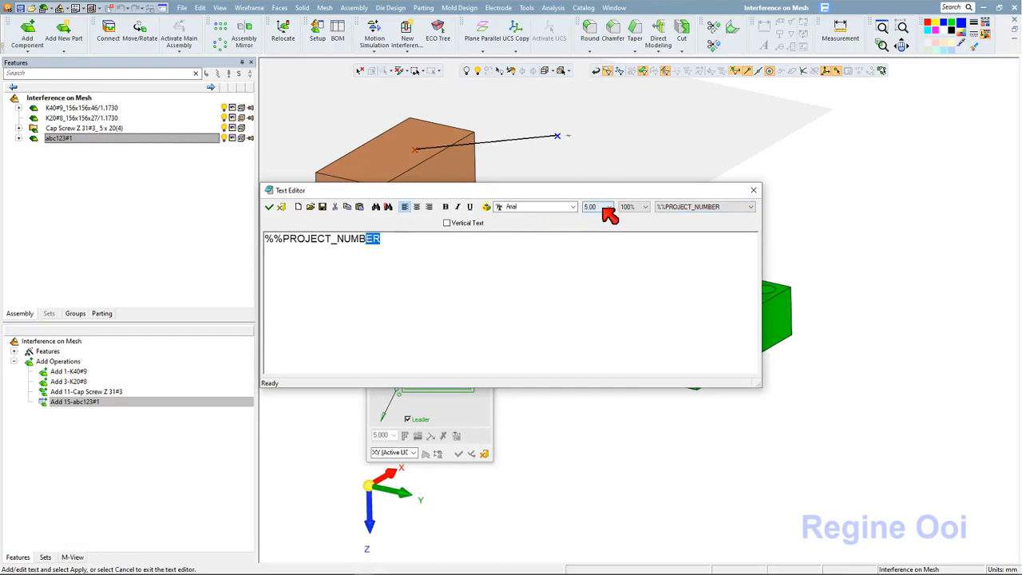
Step: Increase the note's text size to 10 and apply
{"action": "left_click", "coordinate": [609, 208]}
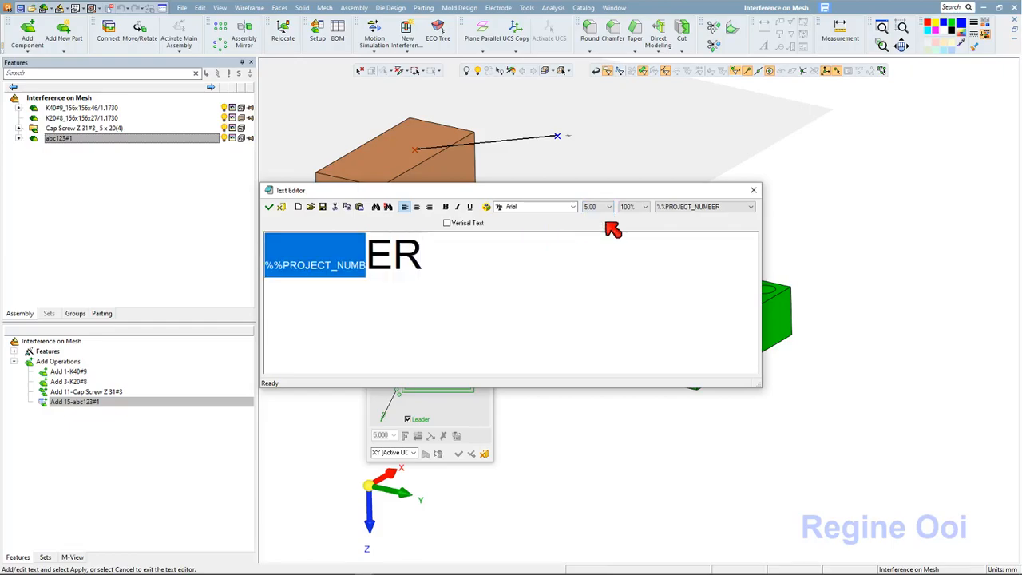
{"action": "left_click", "coordinate": [609, 207]}
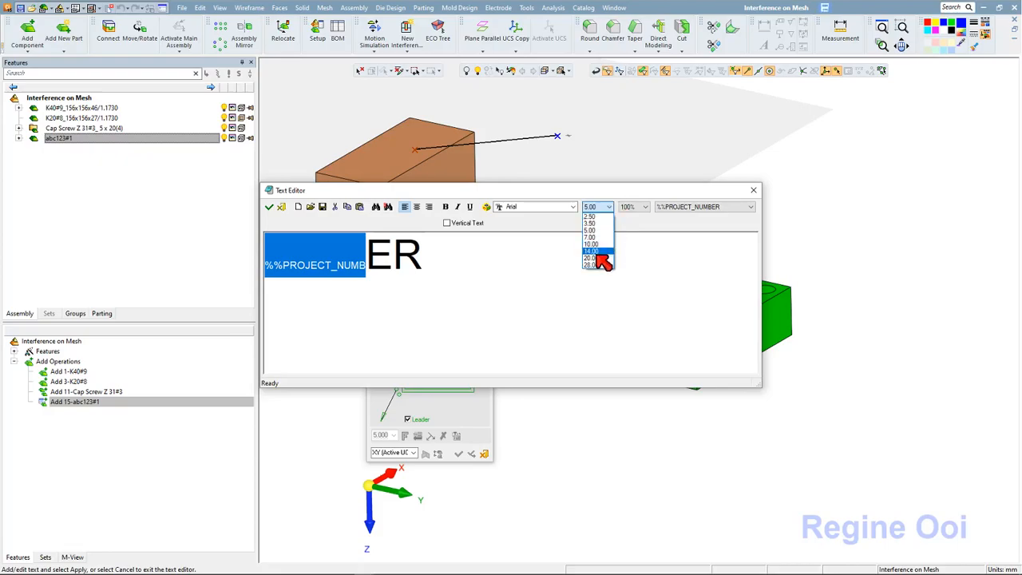
{"action": "left_click", "coordinate": [591, 259]}
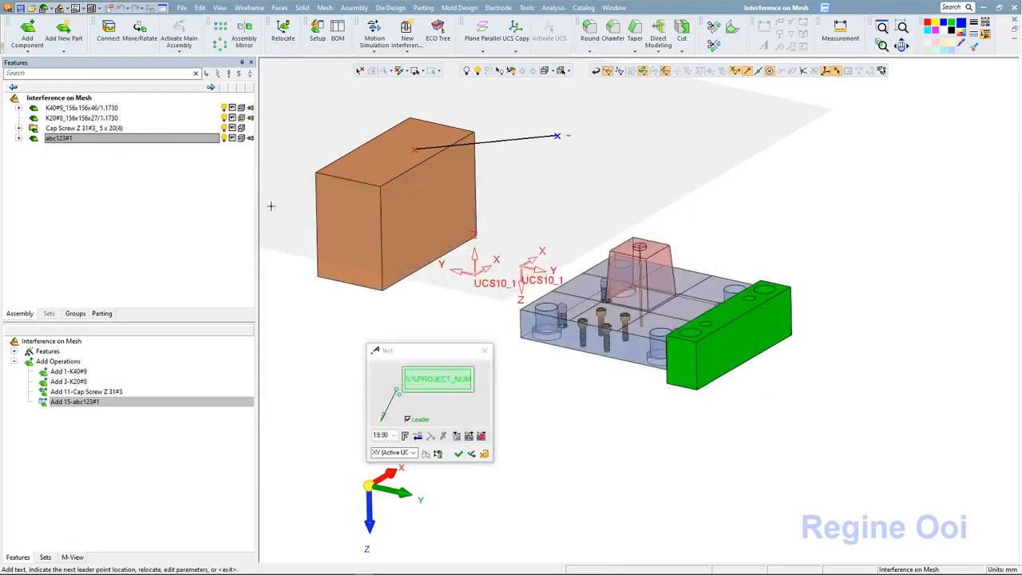
Step: Place the leader note on the abc123 block so it shows 125-765, then finish
{"action": "left_click", "coordinate": [460, 454]}
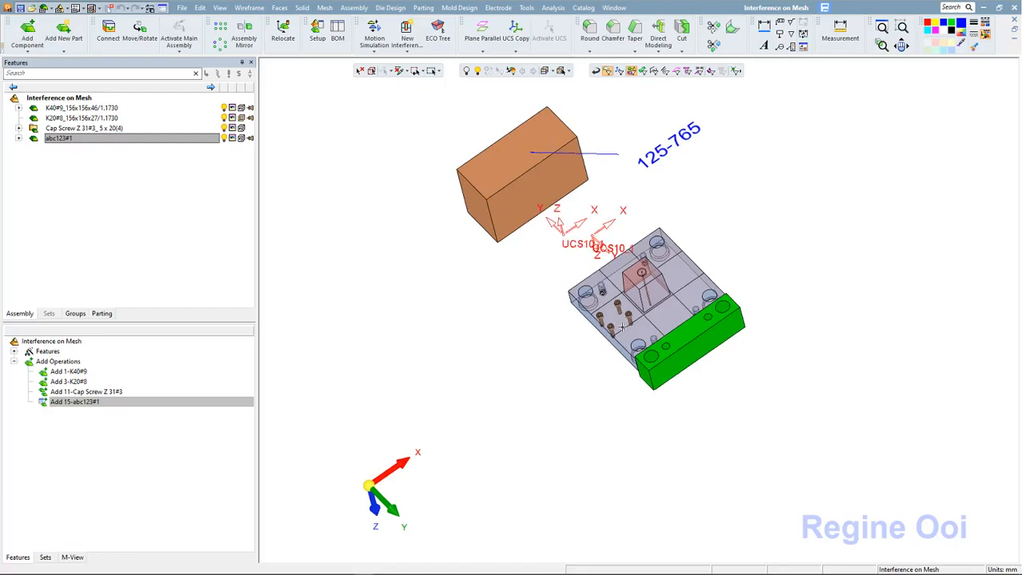
{"action": "left_click", "coordinate": [337, 32]}
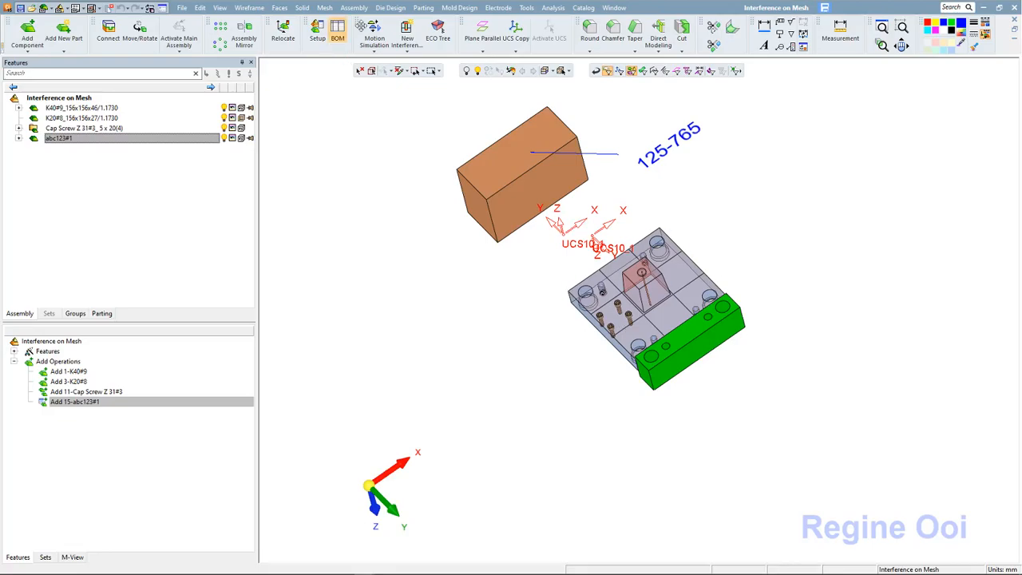
Step: Start Assembly Cut By Selection from the Assembly menu
{"action": "left_click", "coordinate": [355, 8]}
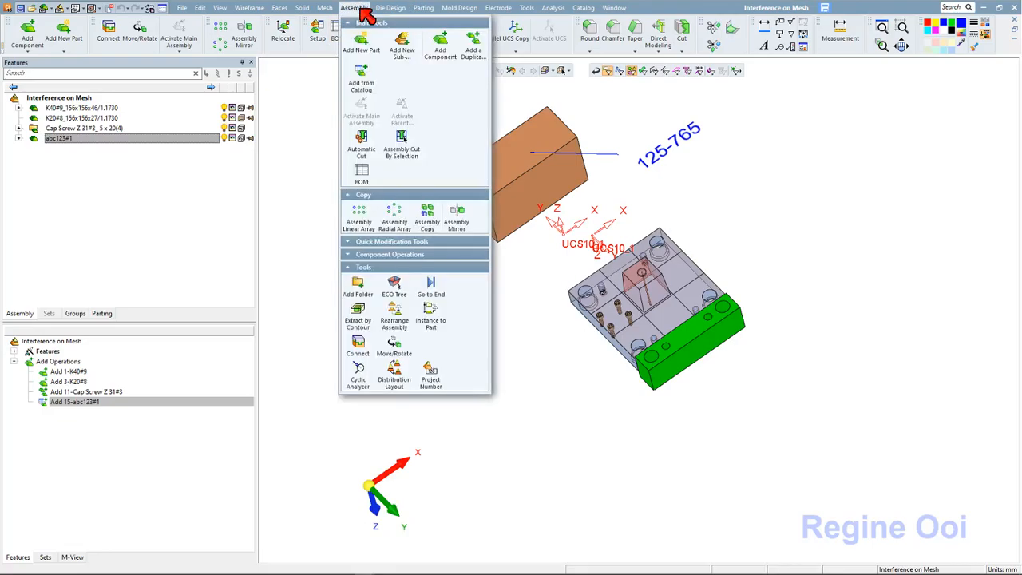
{"action": "mouse_move", "coordinate": [377, 168]}
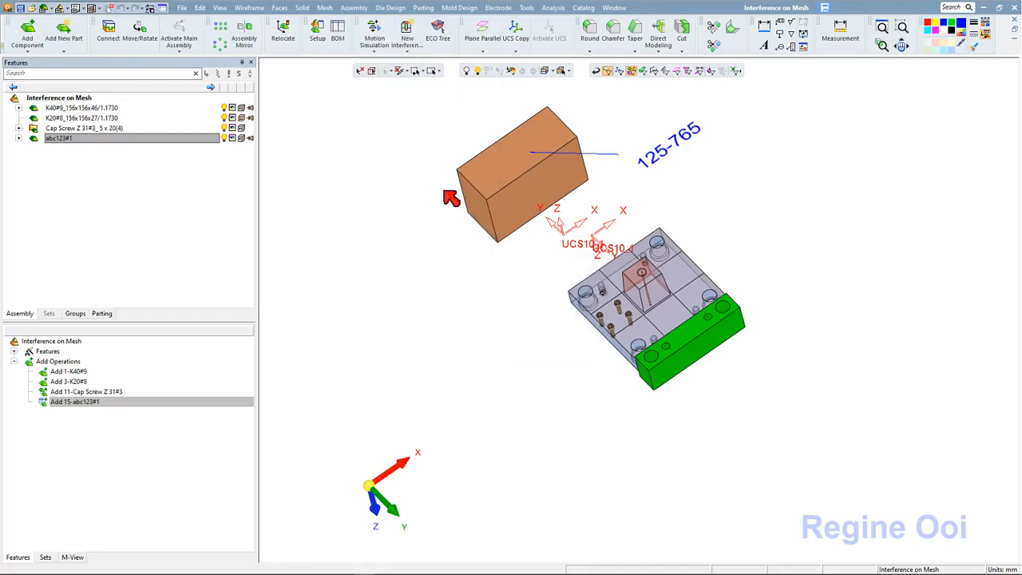
{"action": "left_click", "coordinate": [680, 32]}
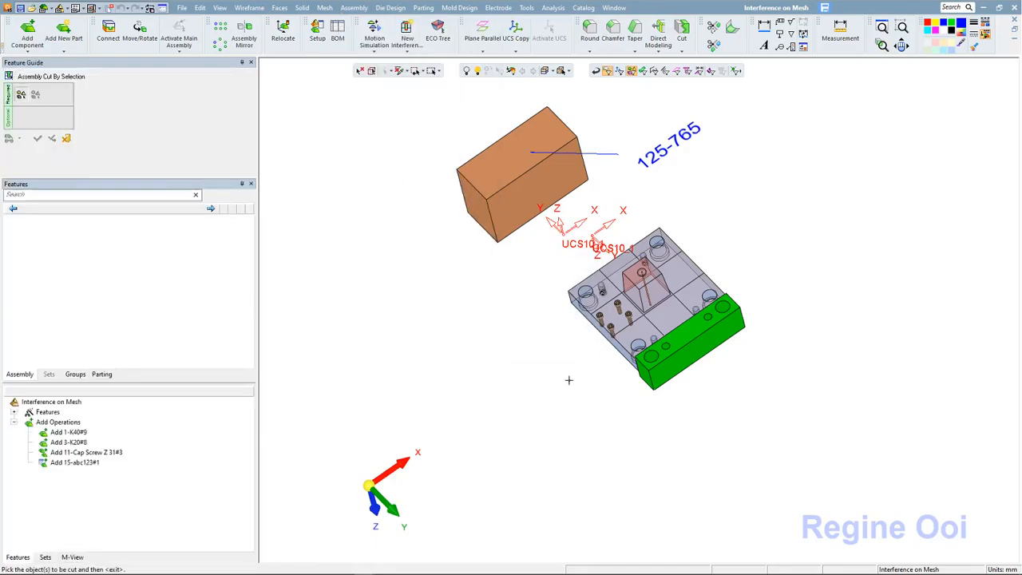